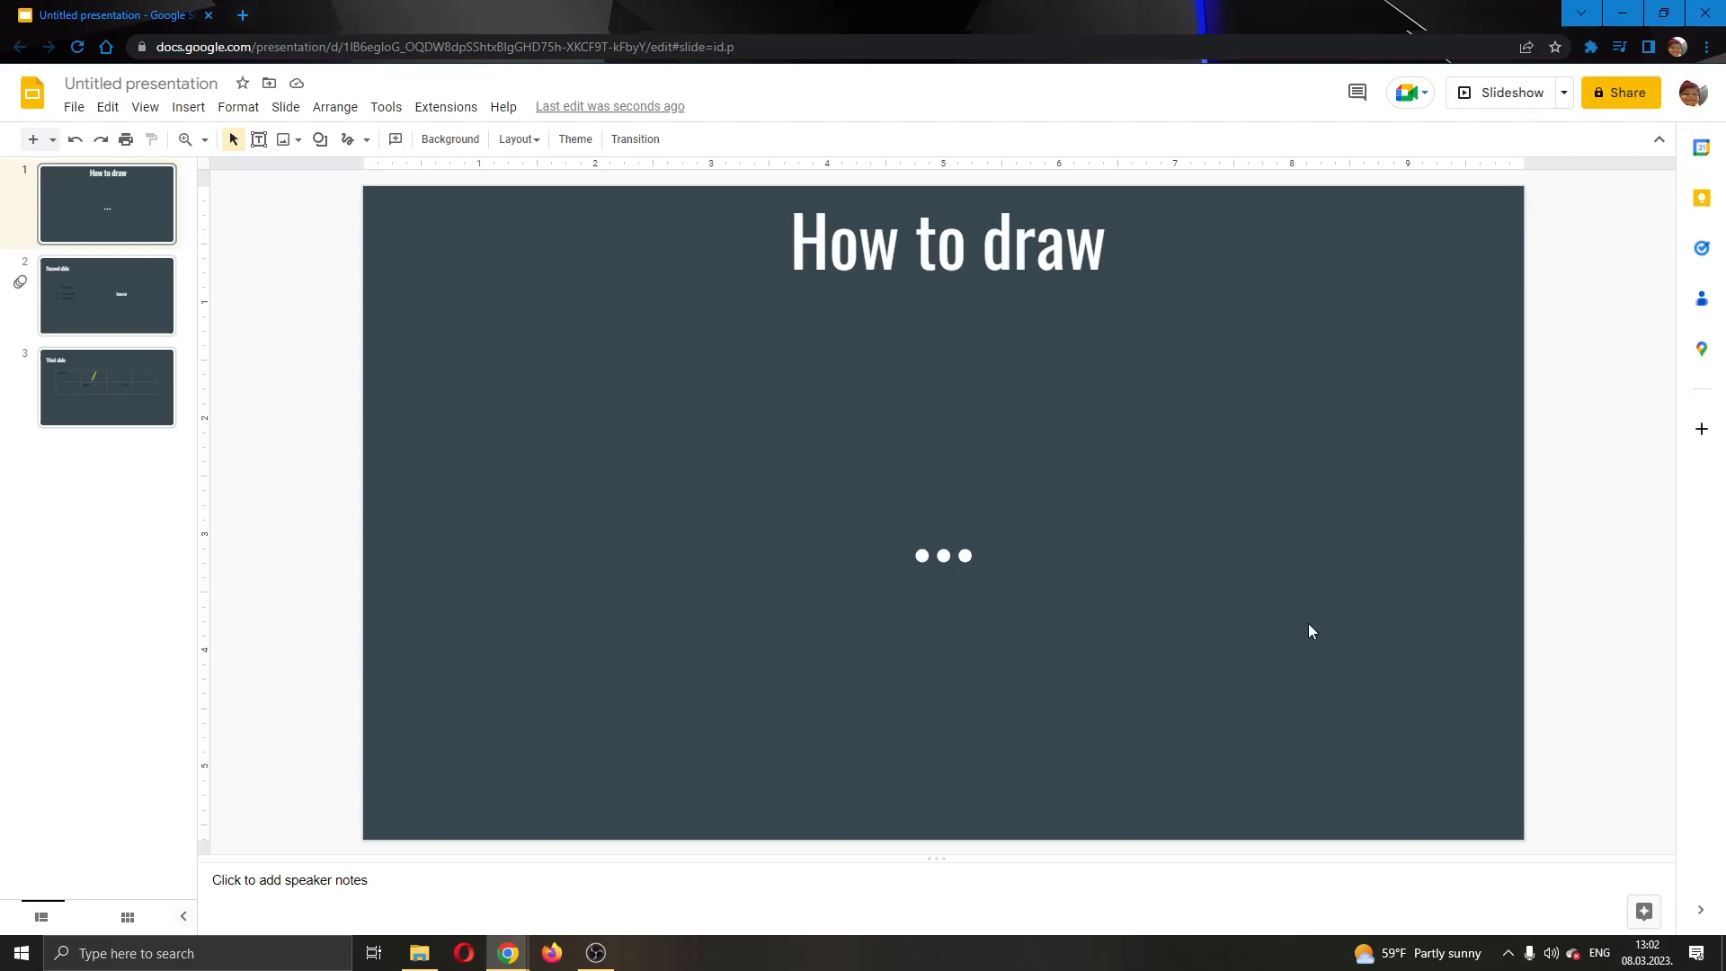
mouse_move(1325, 615)
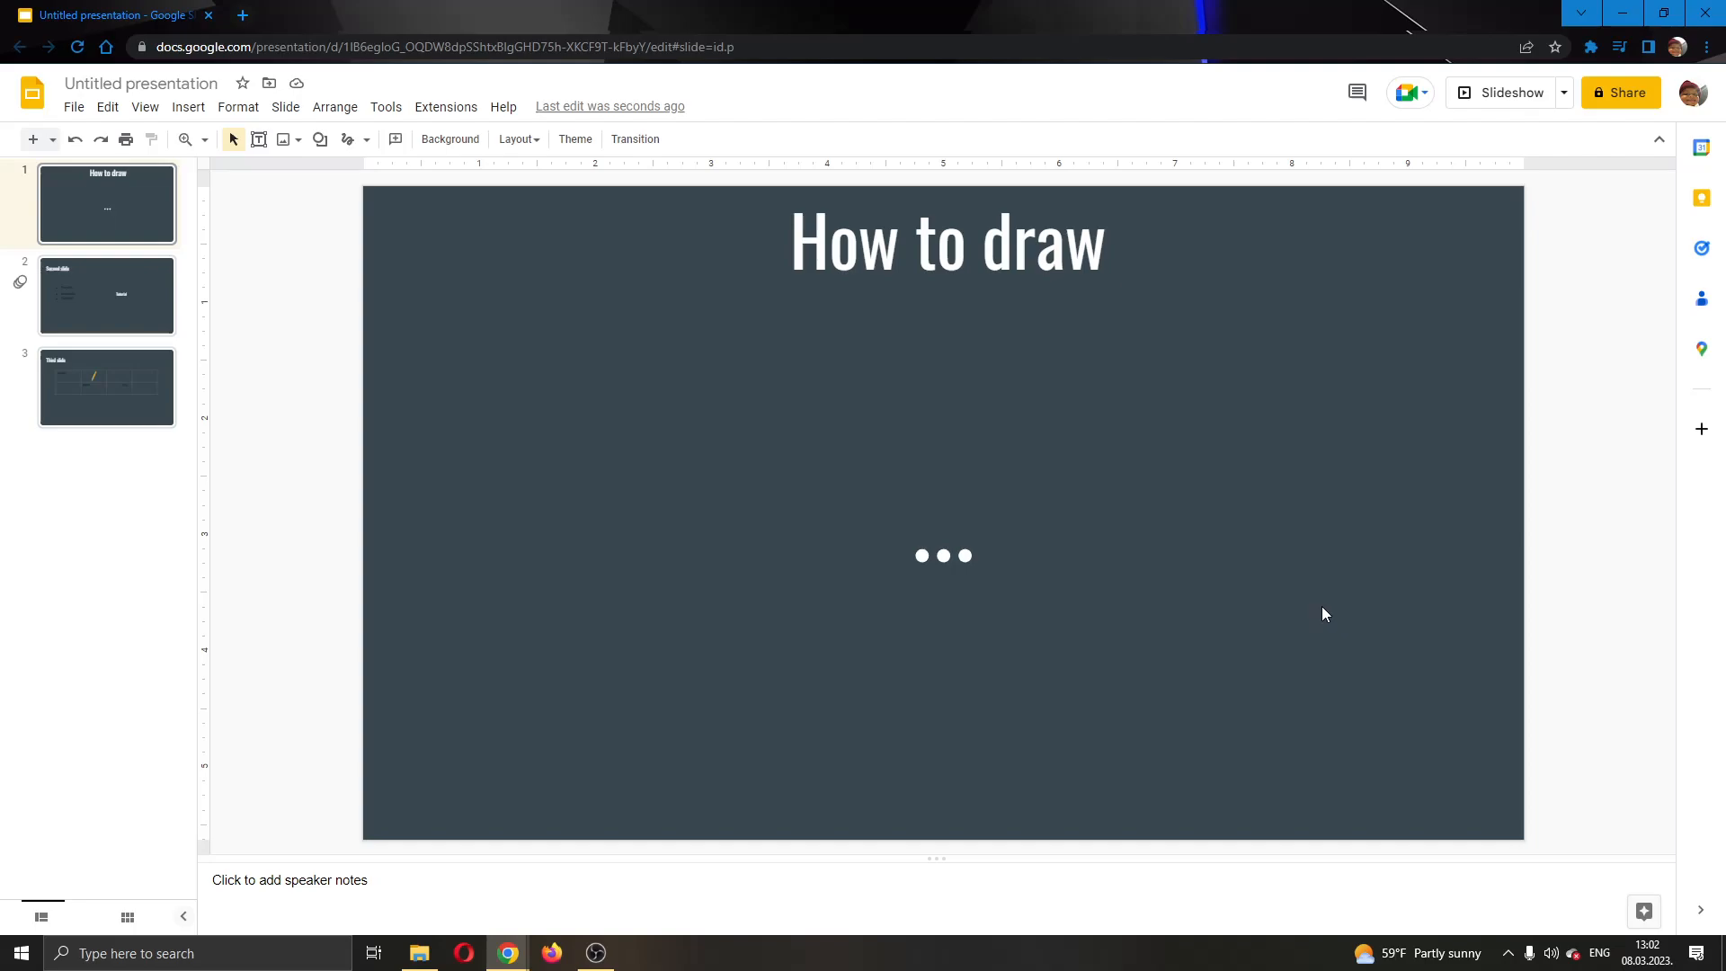
mouse_move(1331, 714)
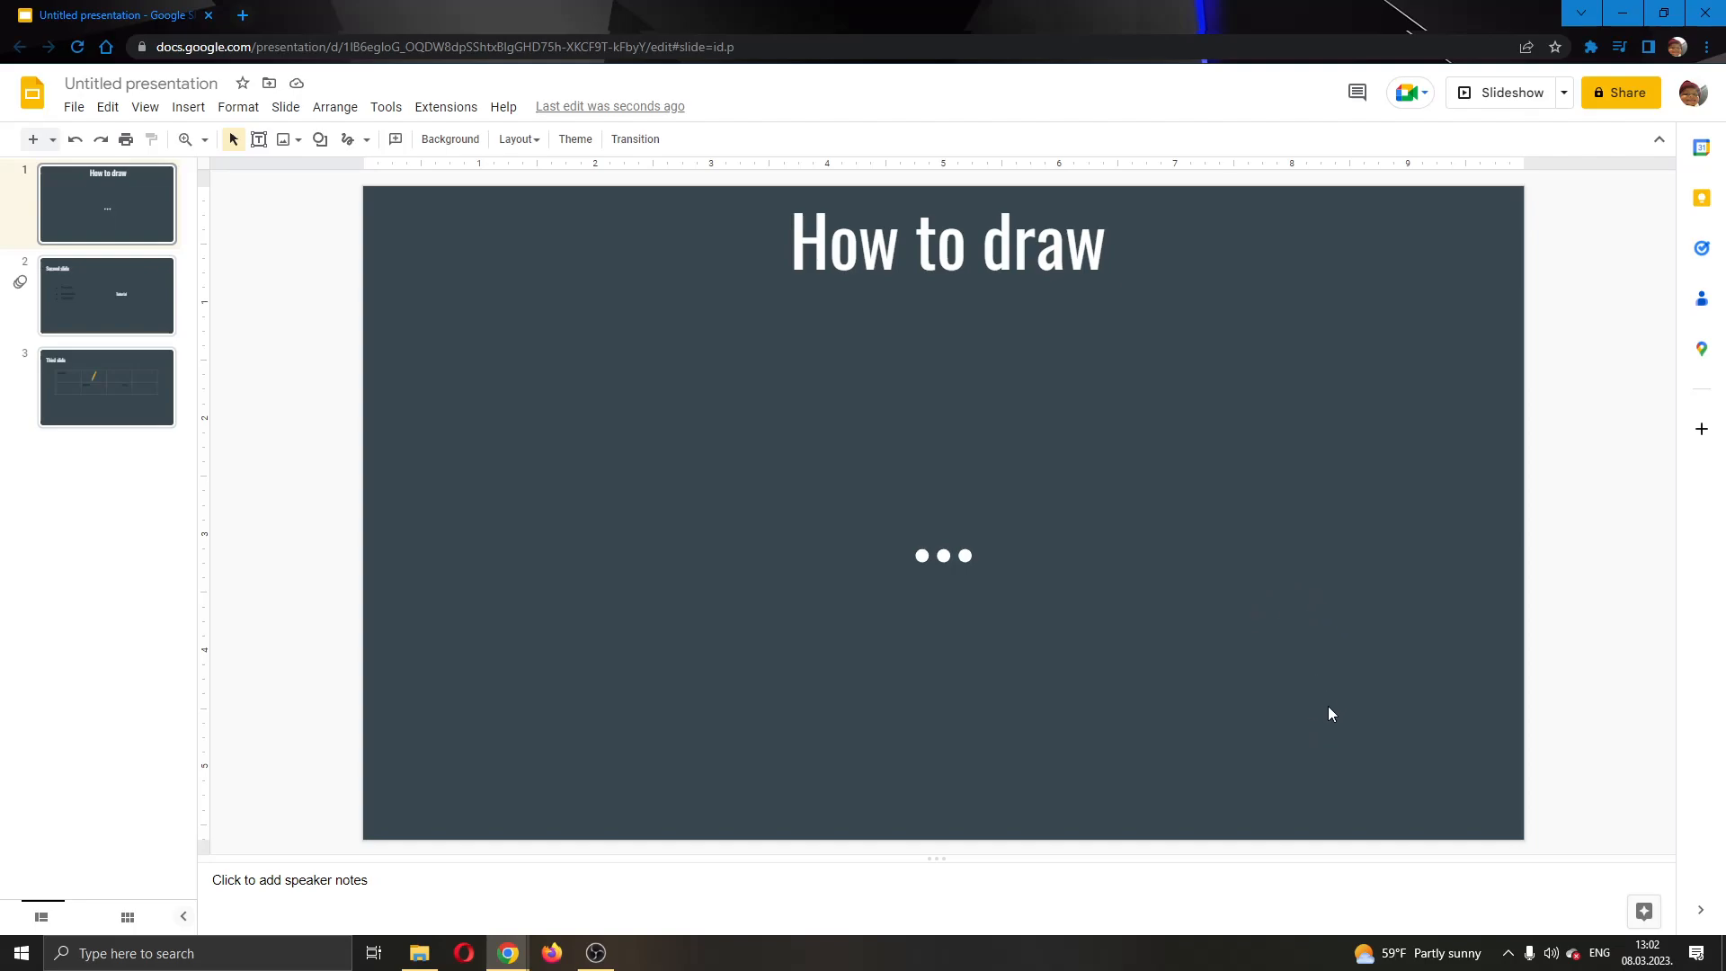
mouse_move(1305, 659)
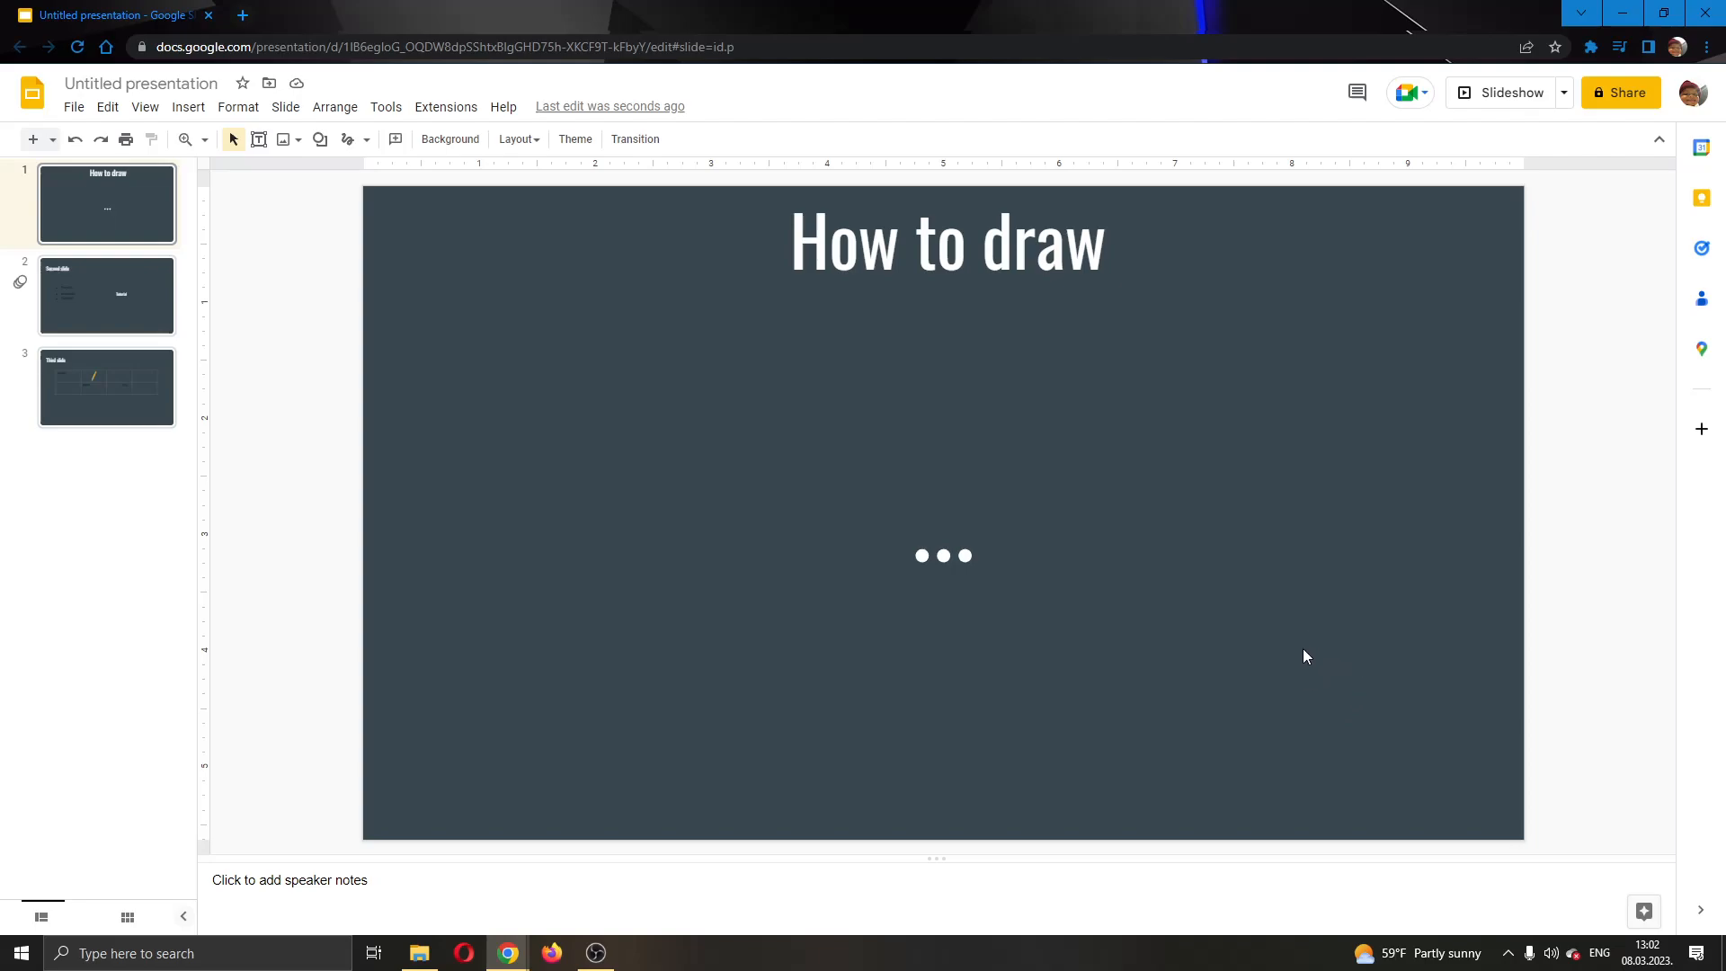
mouse_move(1311, 626)
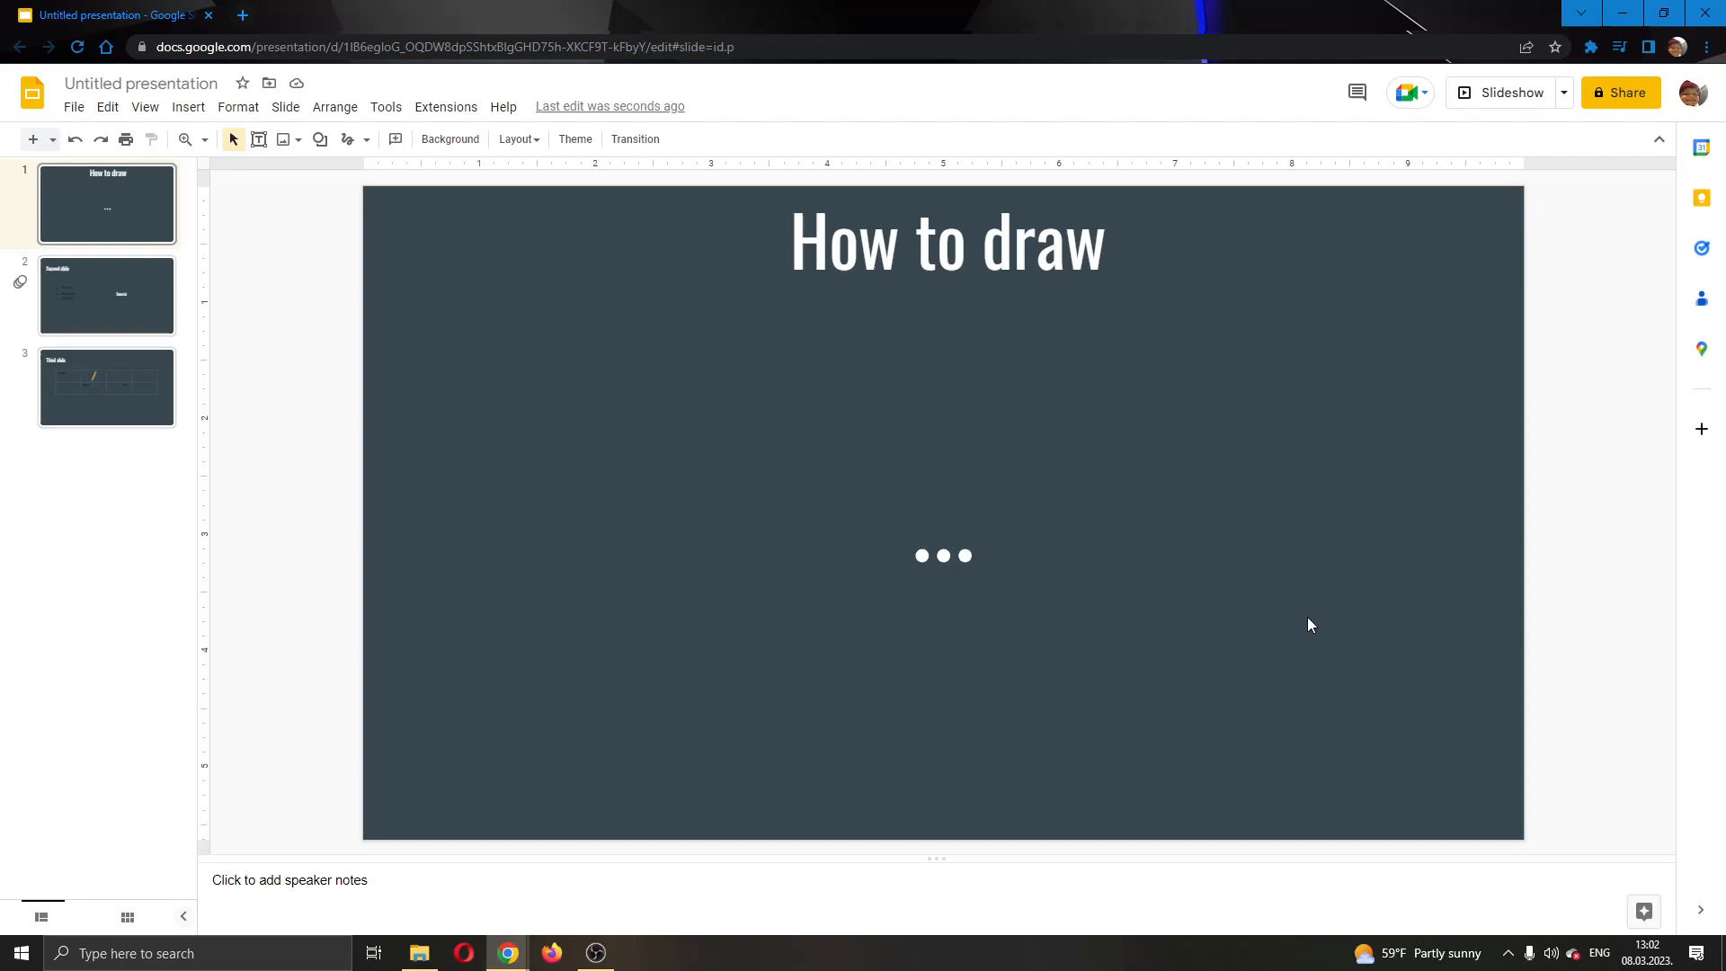
mouse_move(1337, 628)
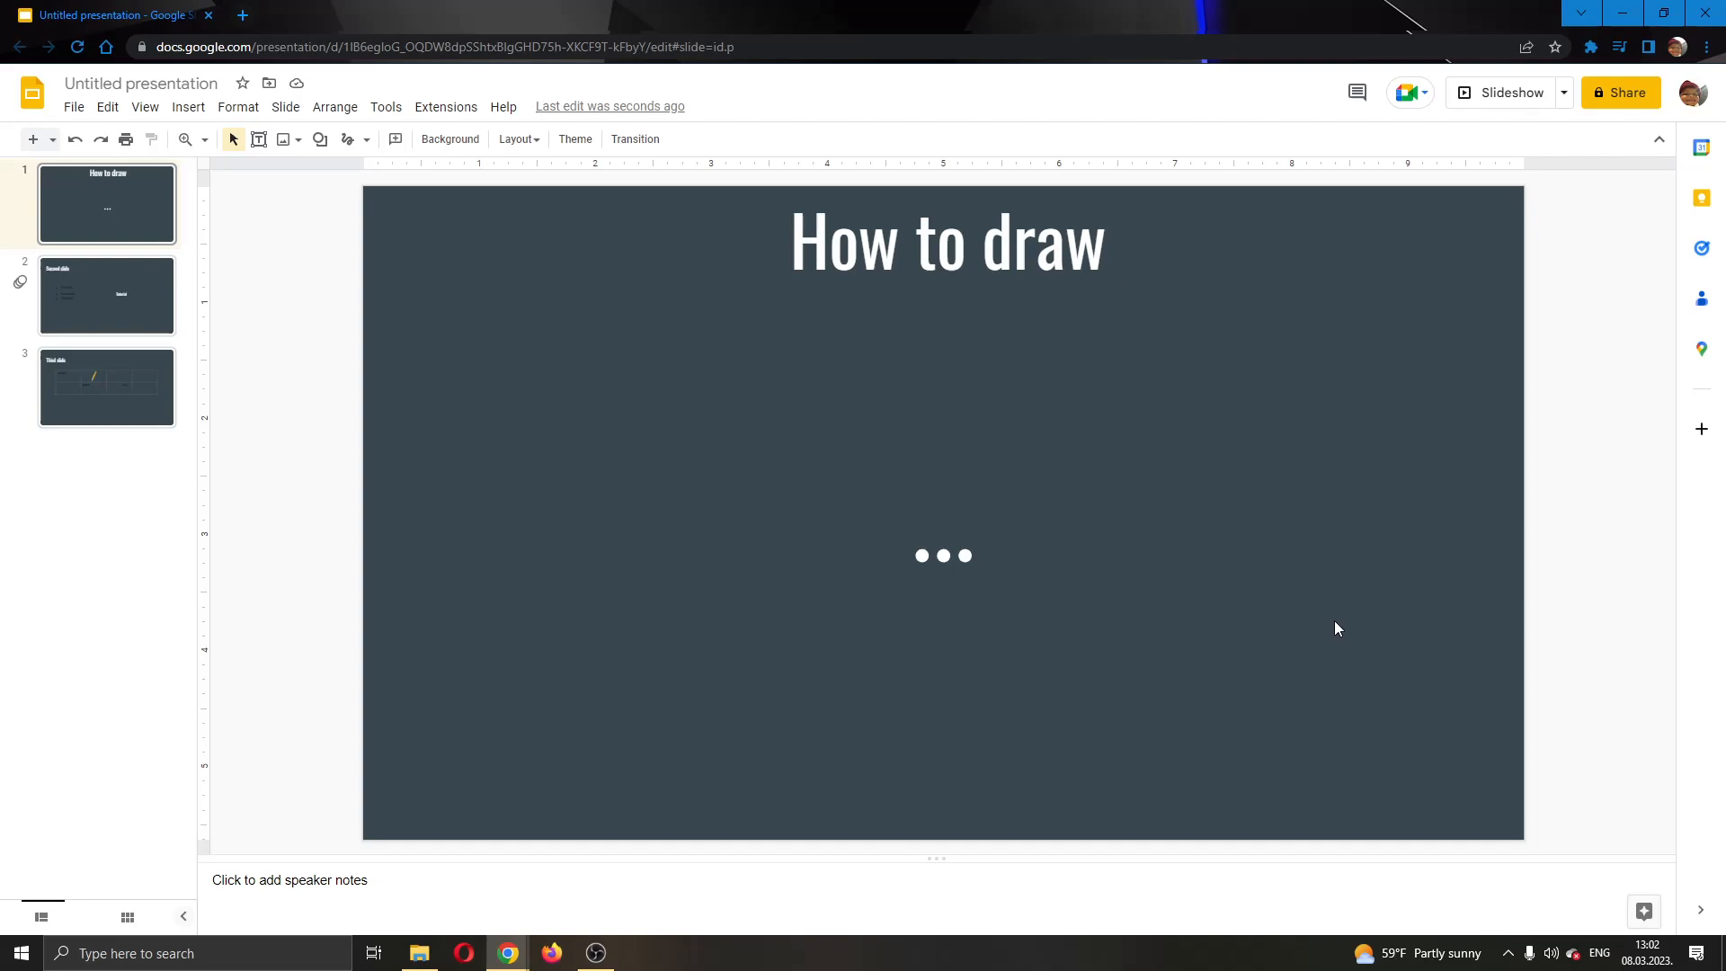
mouse_move(1002, 479)
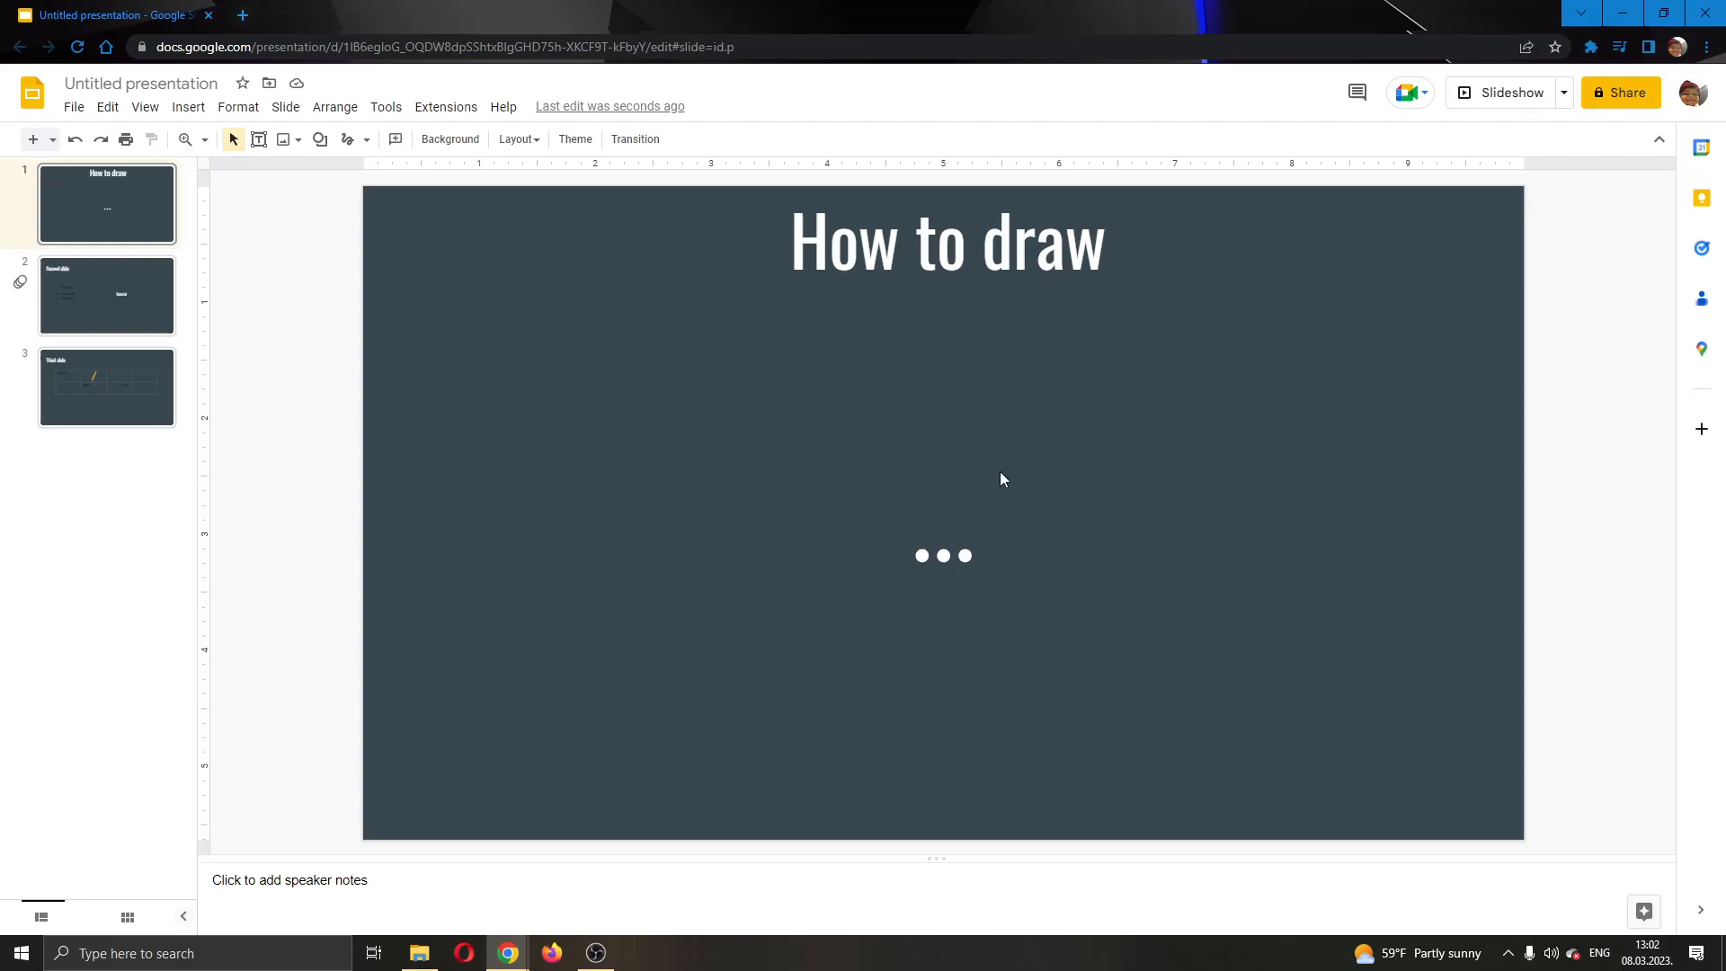
mouse_move(516, 365)
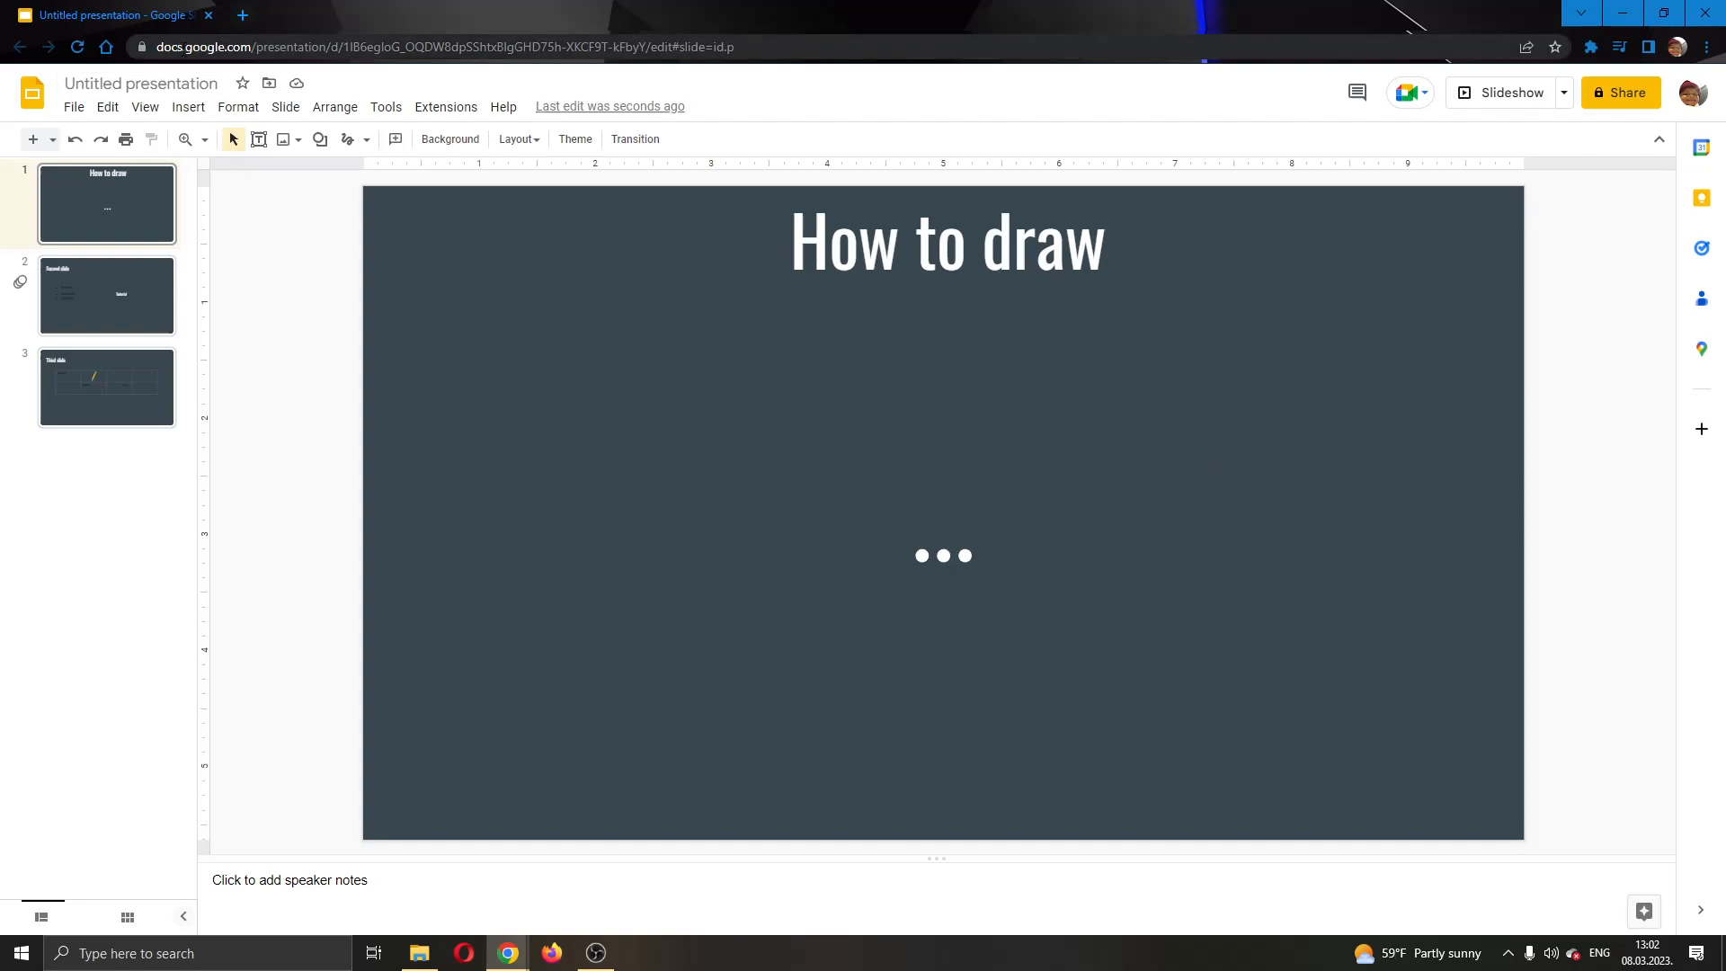
mouse_move(941, 337)
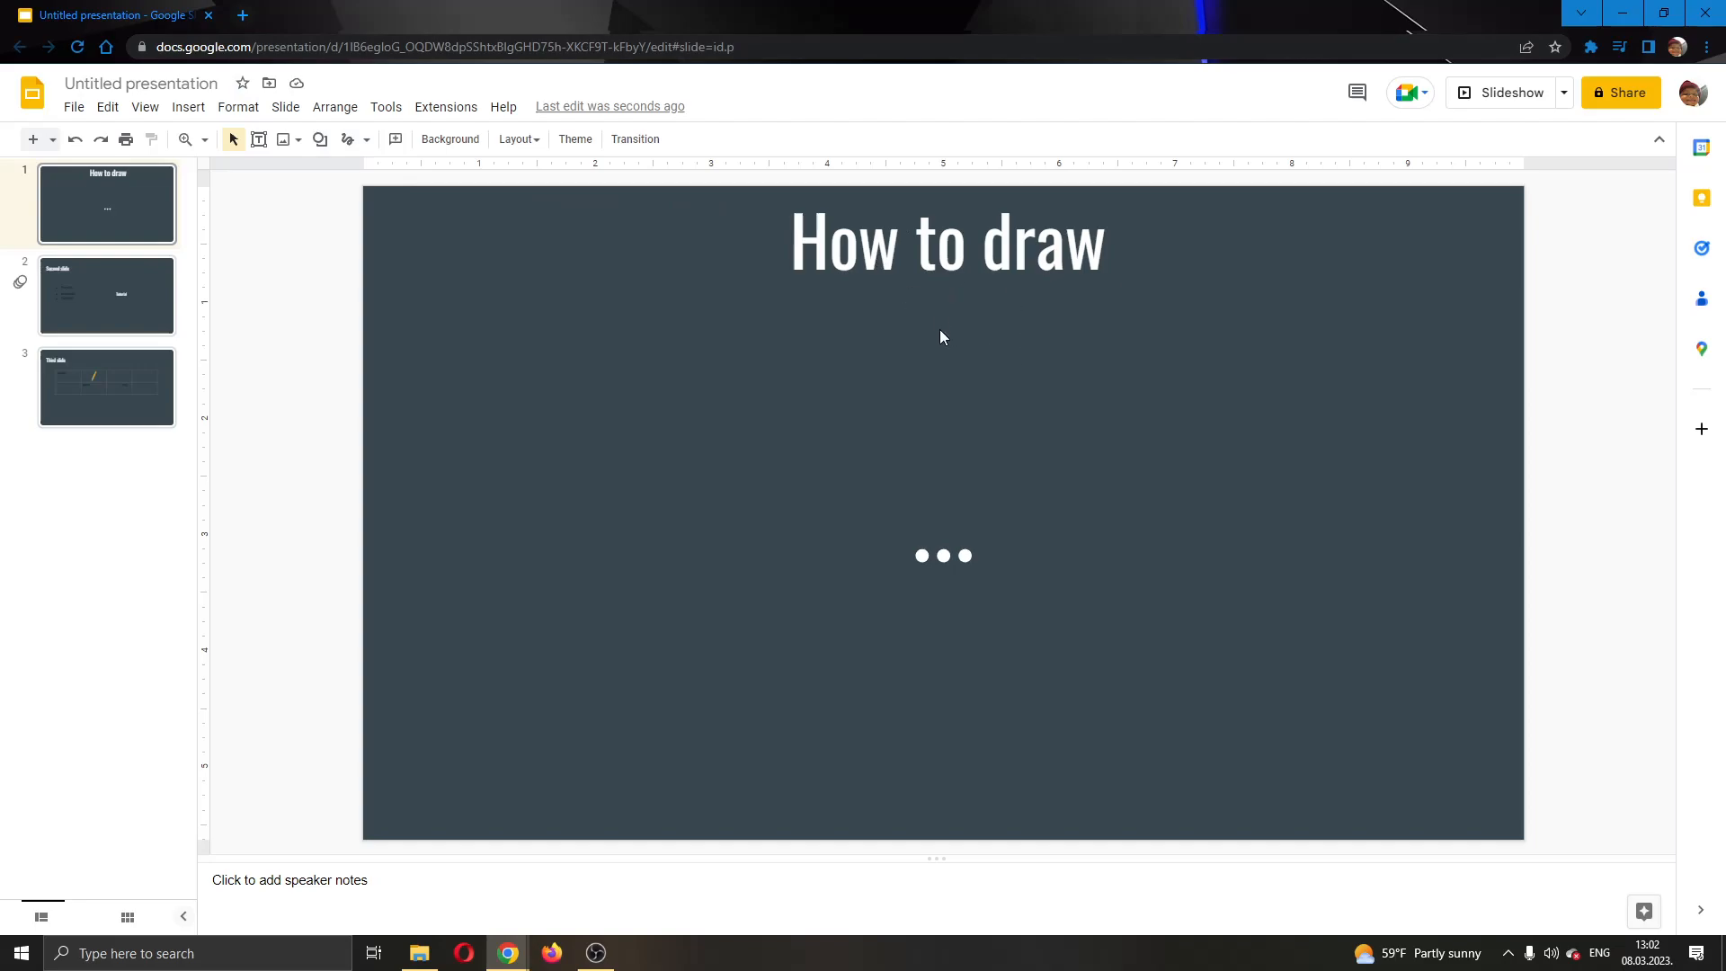
mouse_move(831, 214)
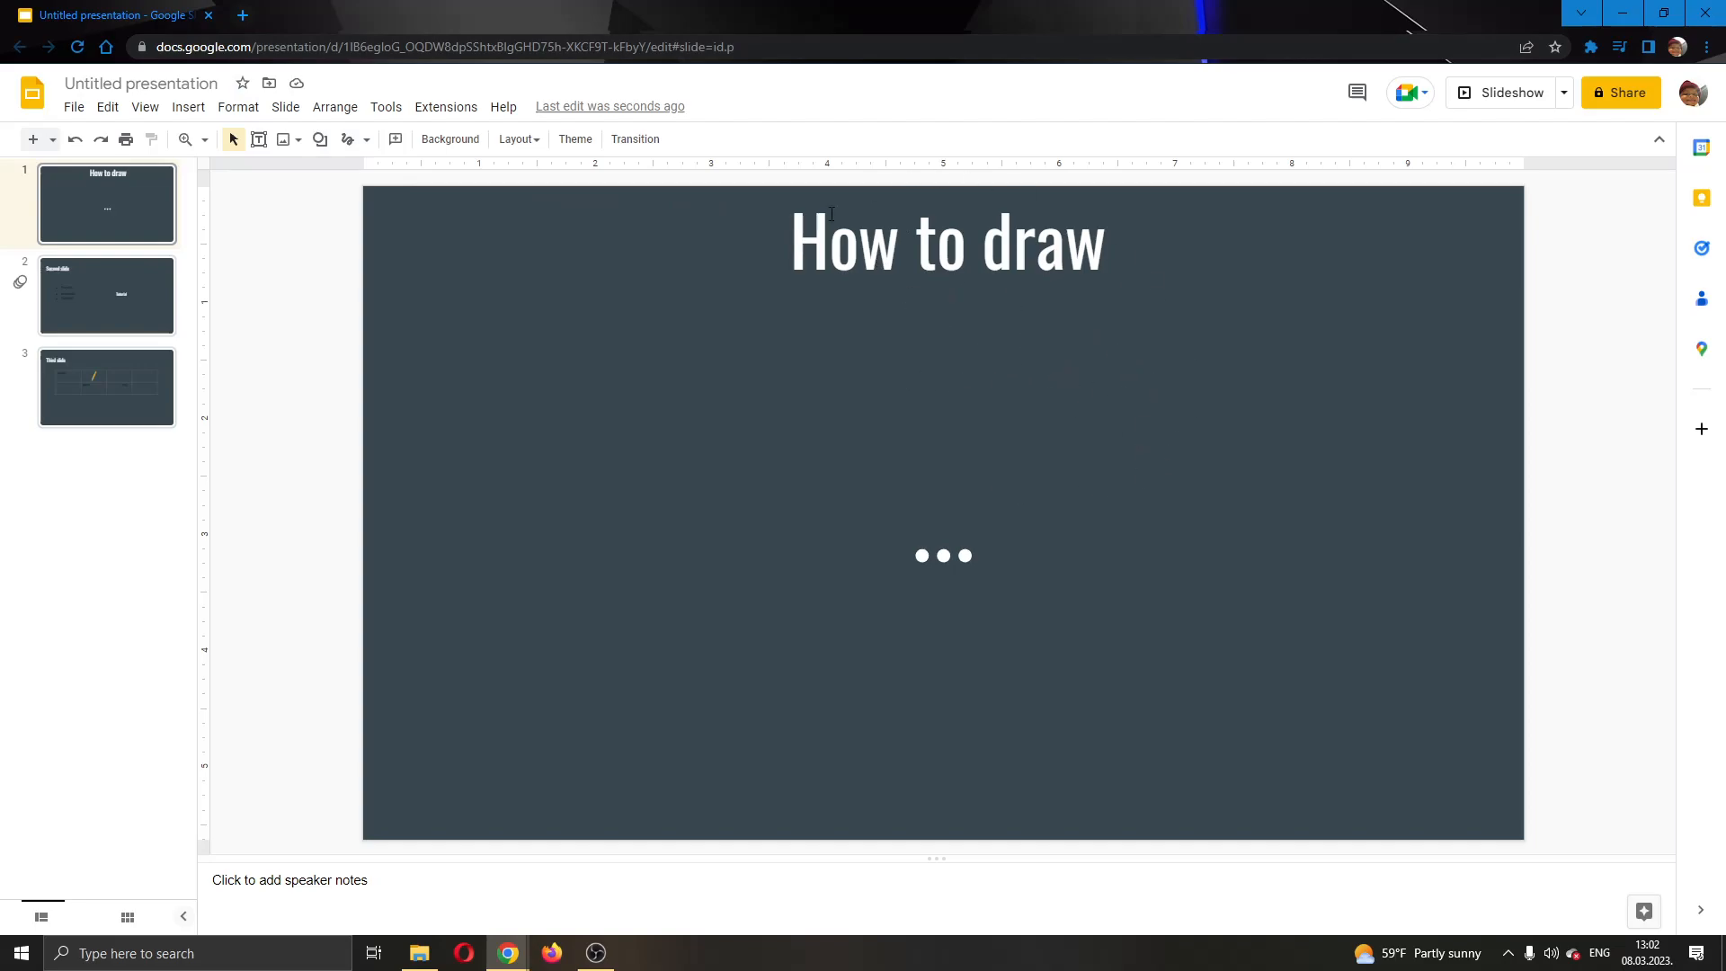
mouse_move(941, 634)
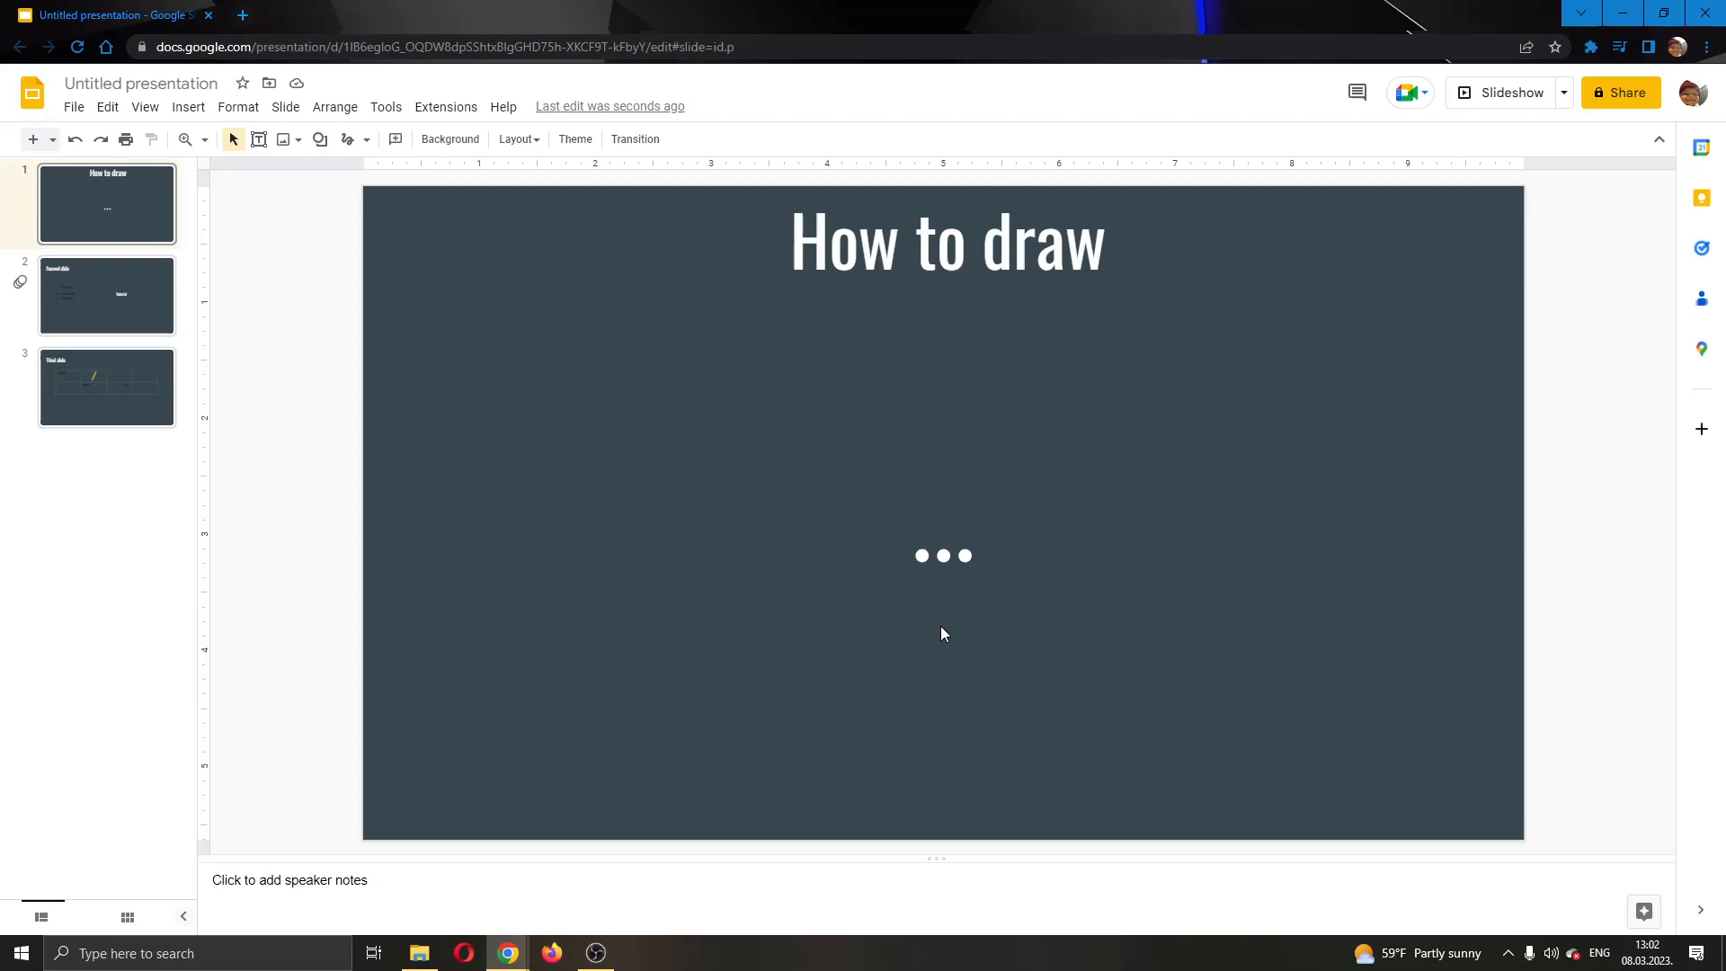
mouse_move(243, 253)
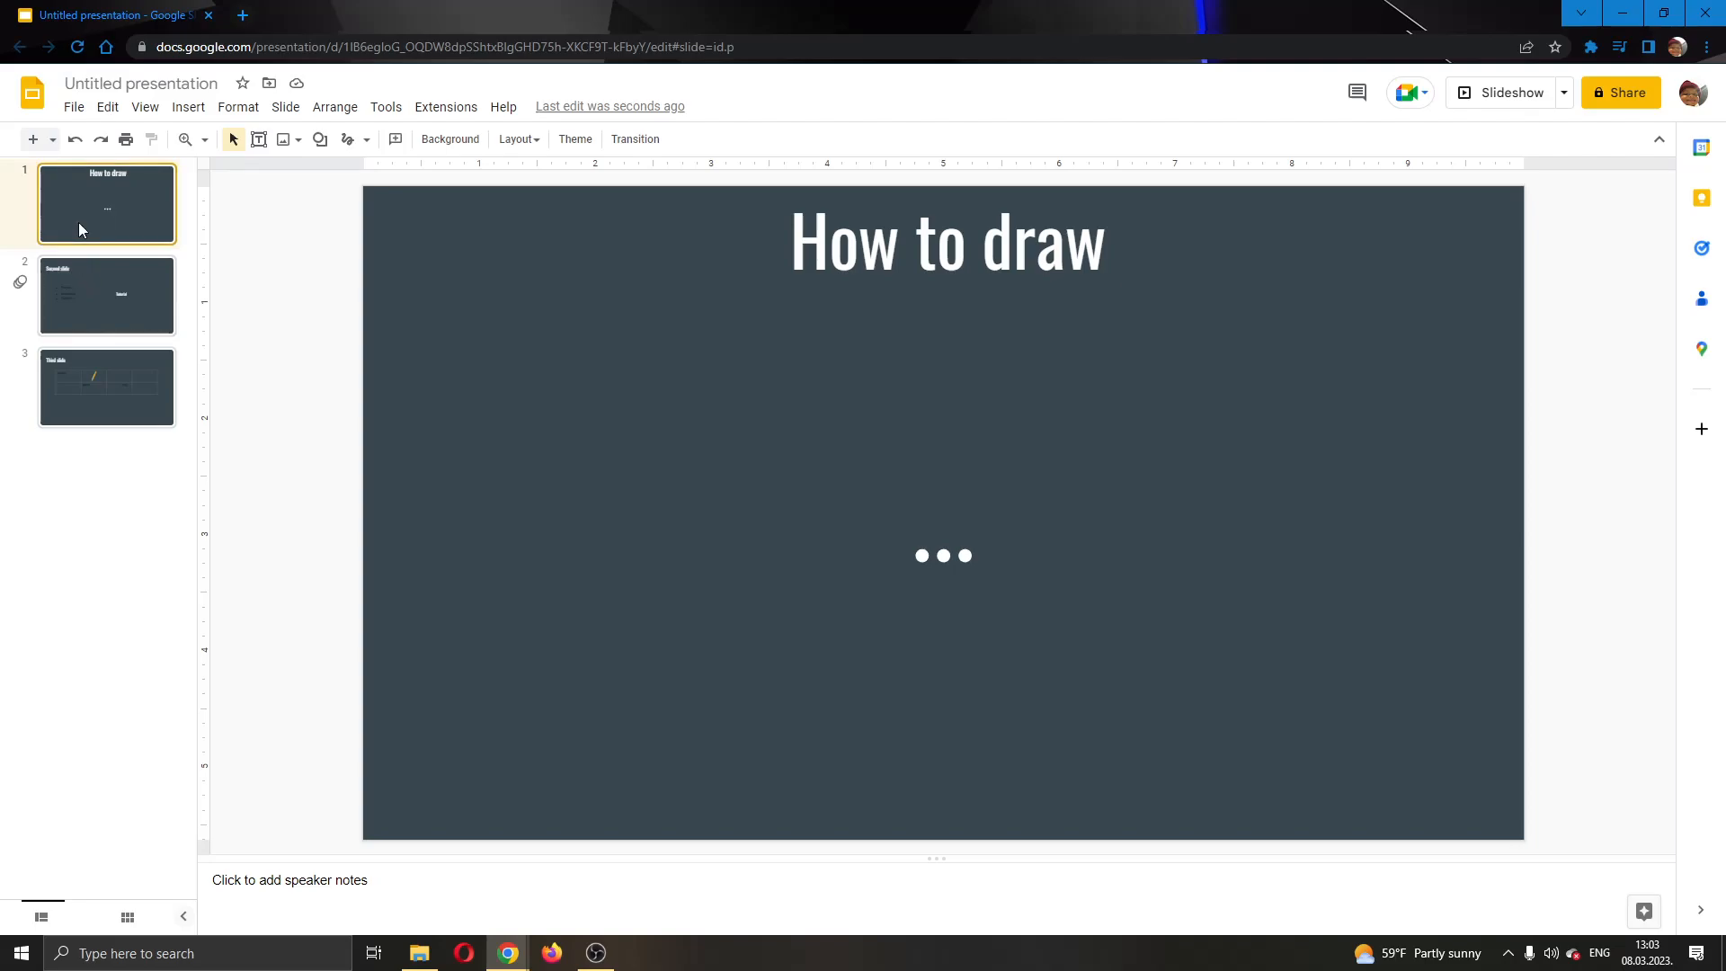
Step: Go to the second slide and switch the Line tool to freehand Scribble
left_click(106, 293)
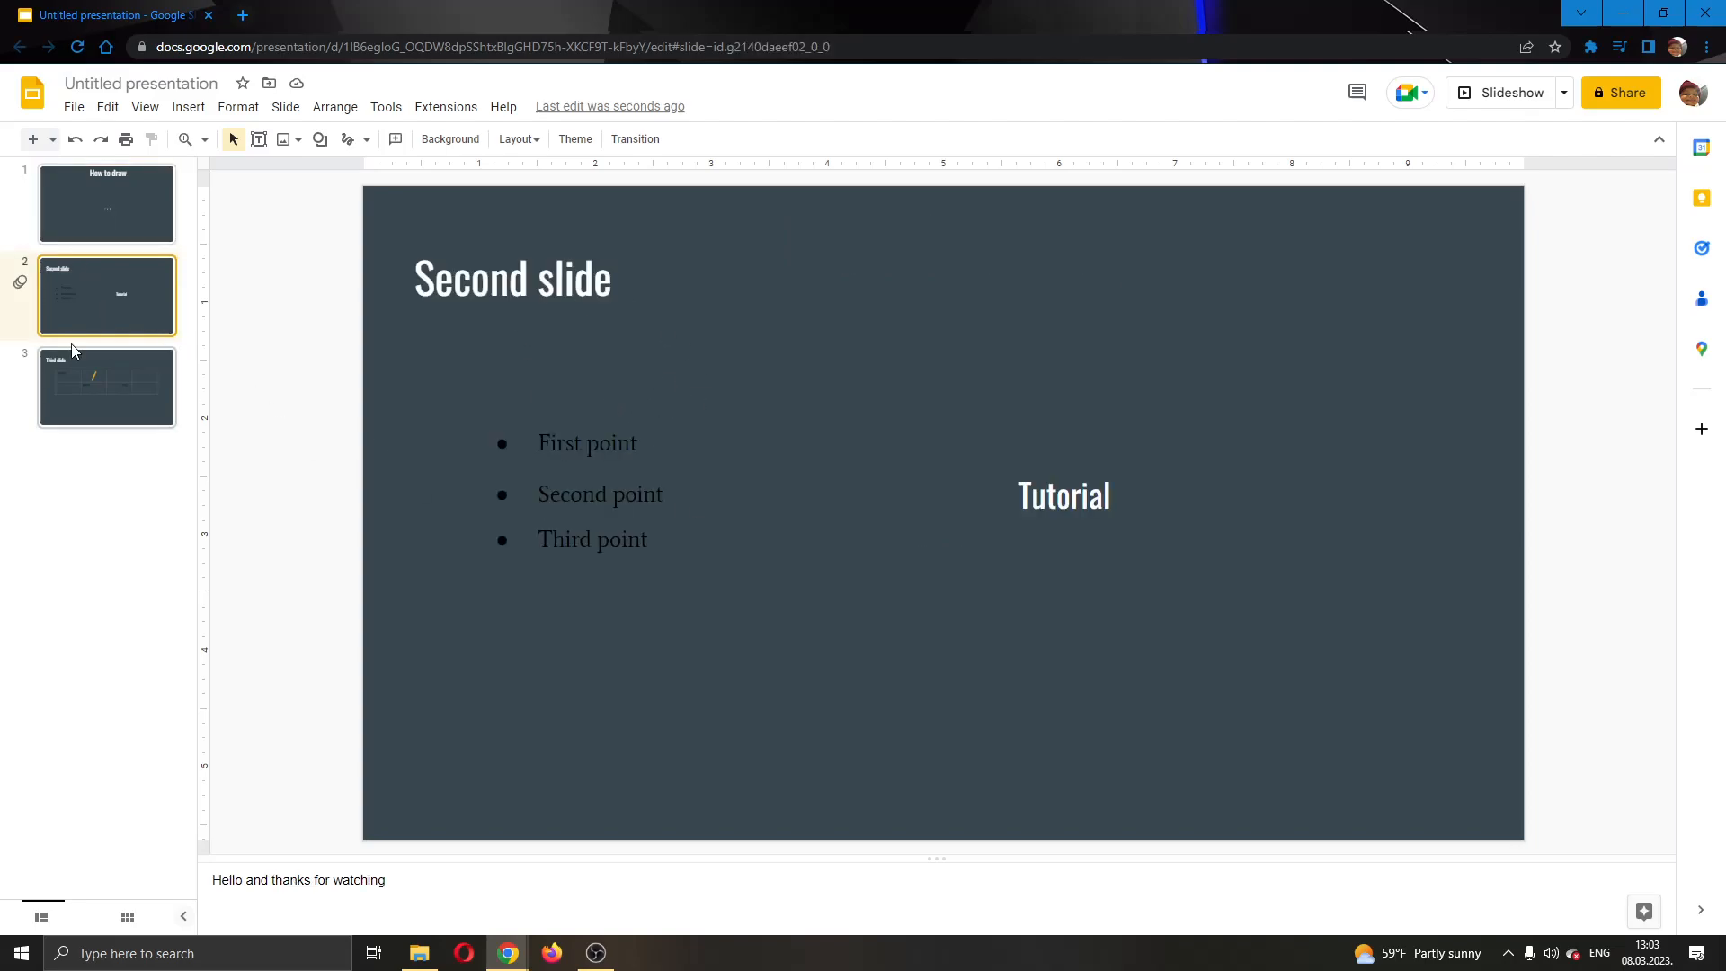
mouse_move(122, 320)
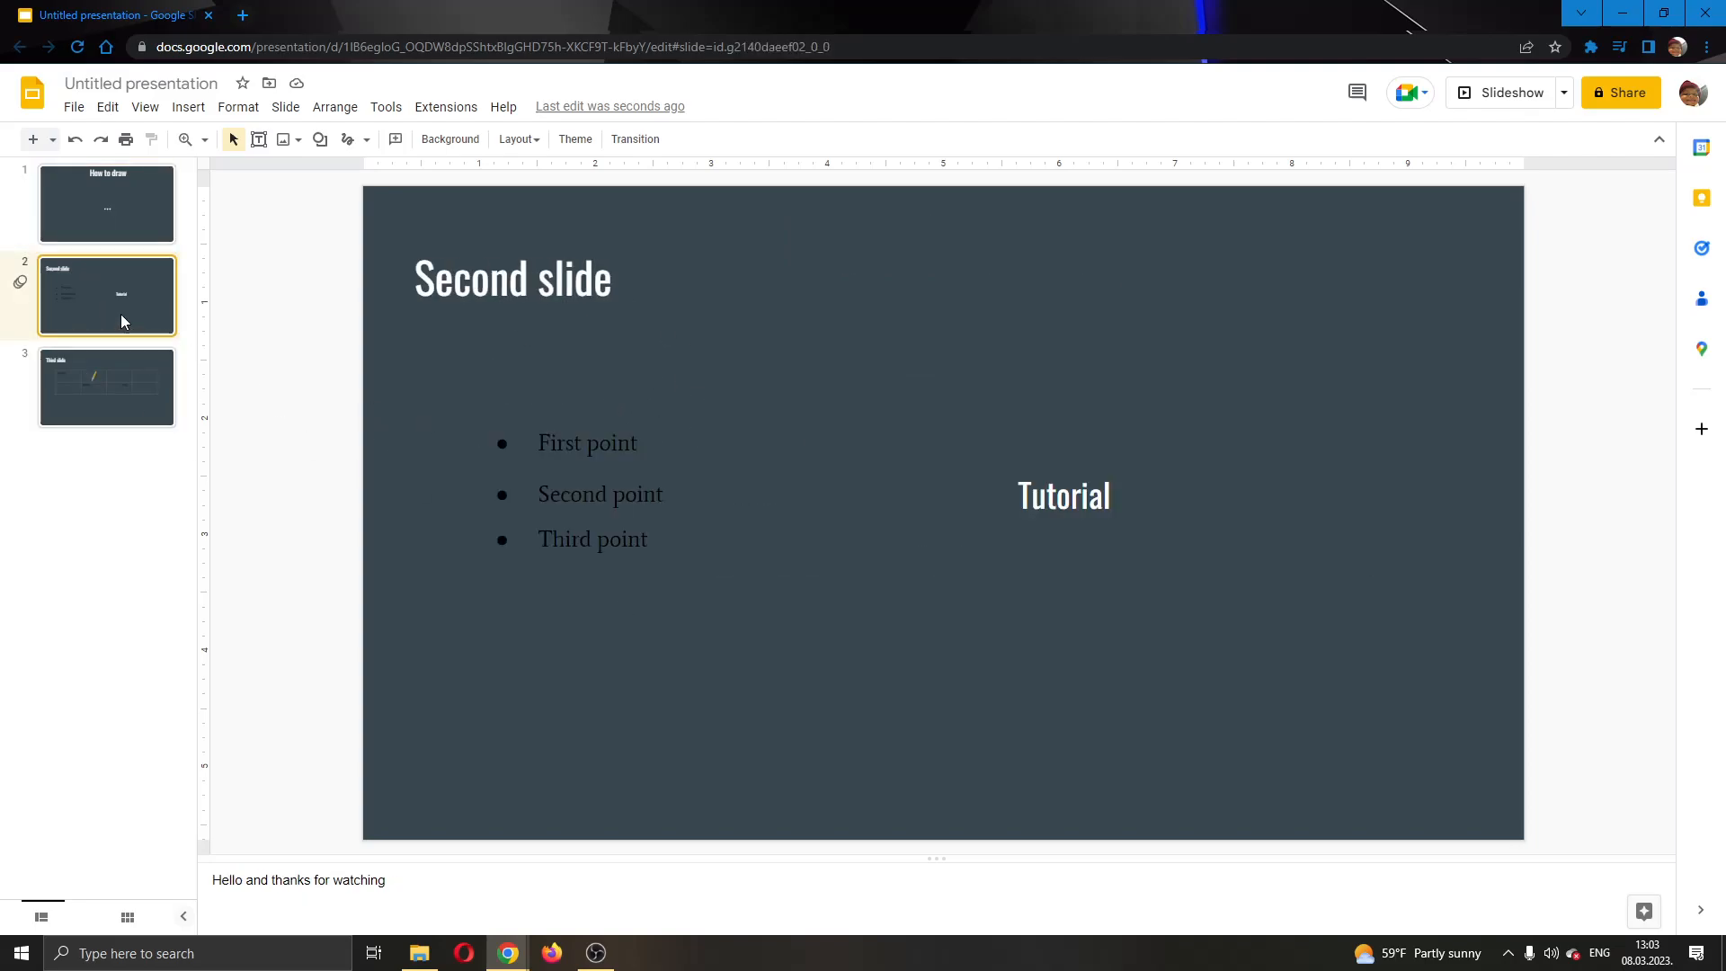
mouse_move(1088, 414)
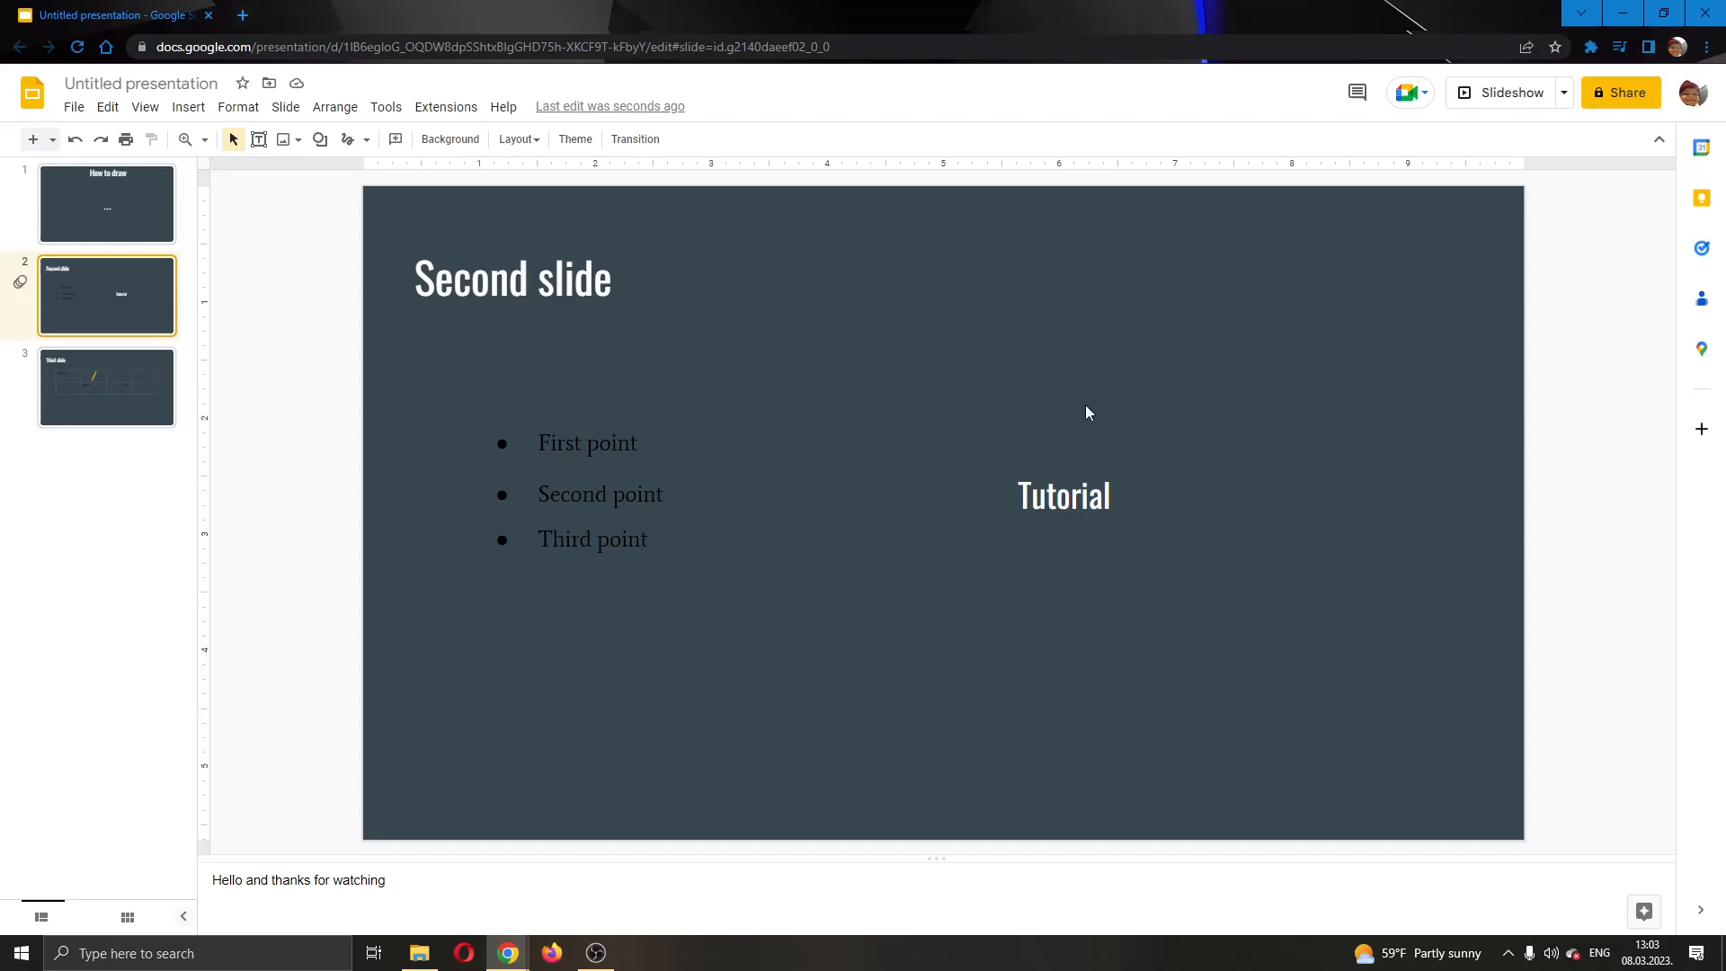
mouse_move(1199, 364)
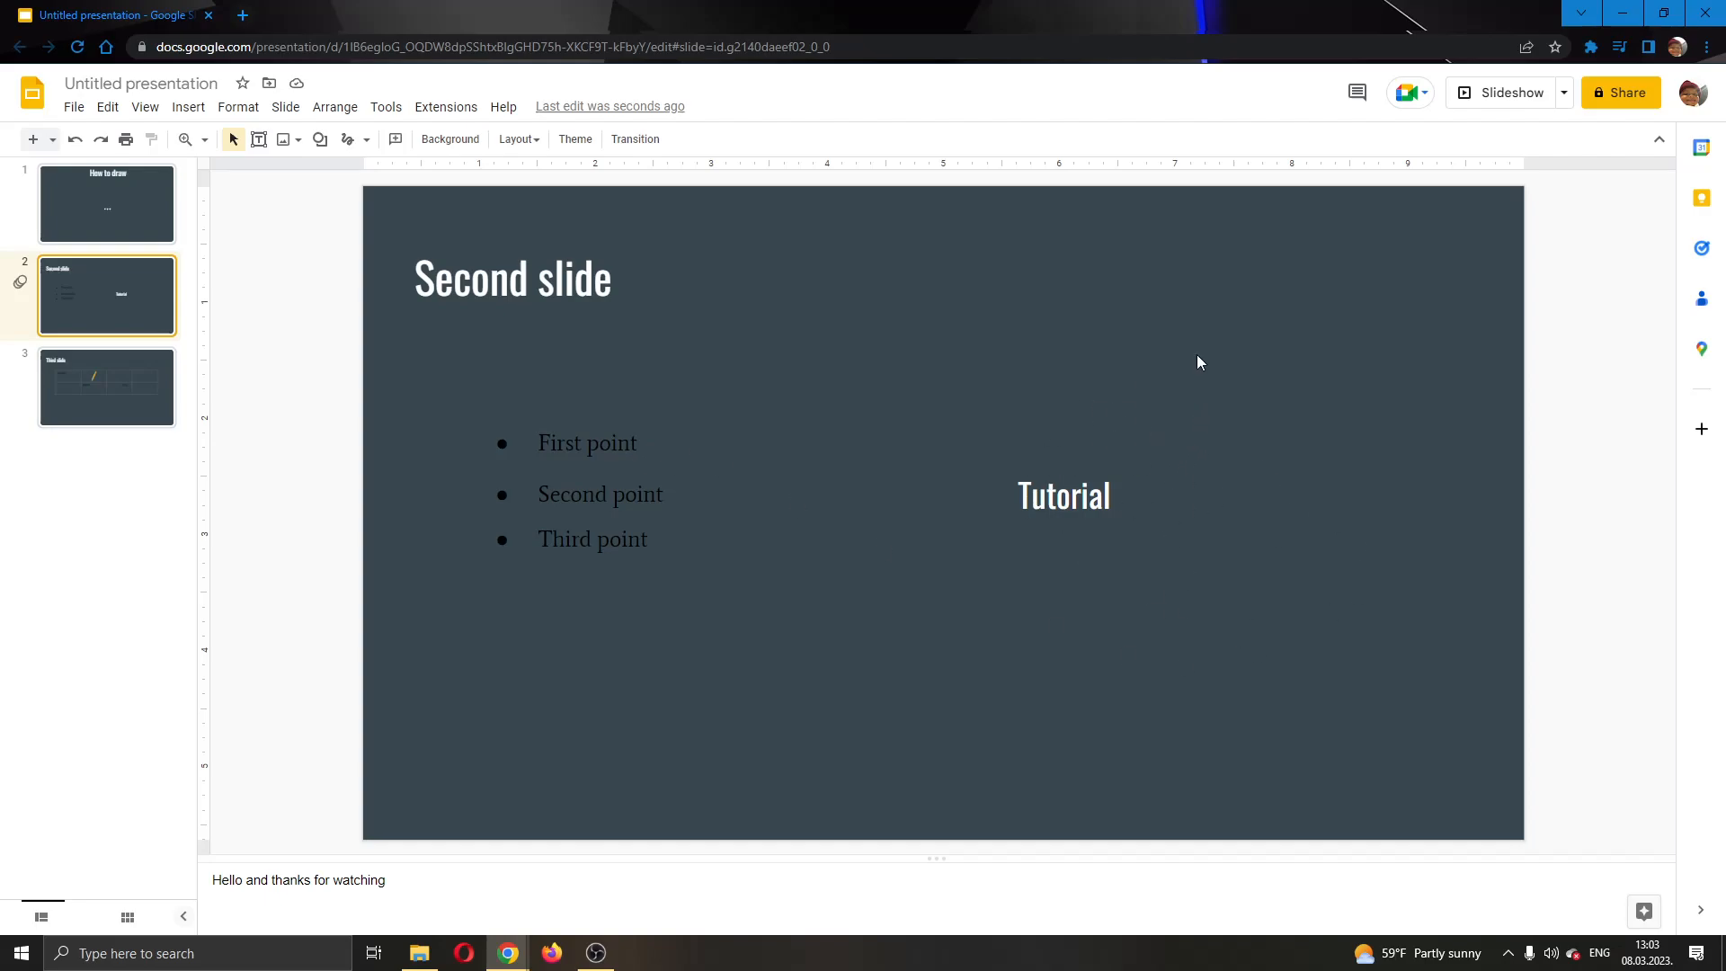
mouse_move(1016, 376)
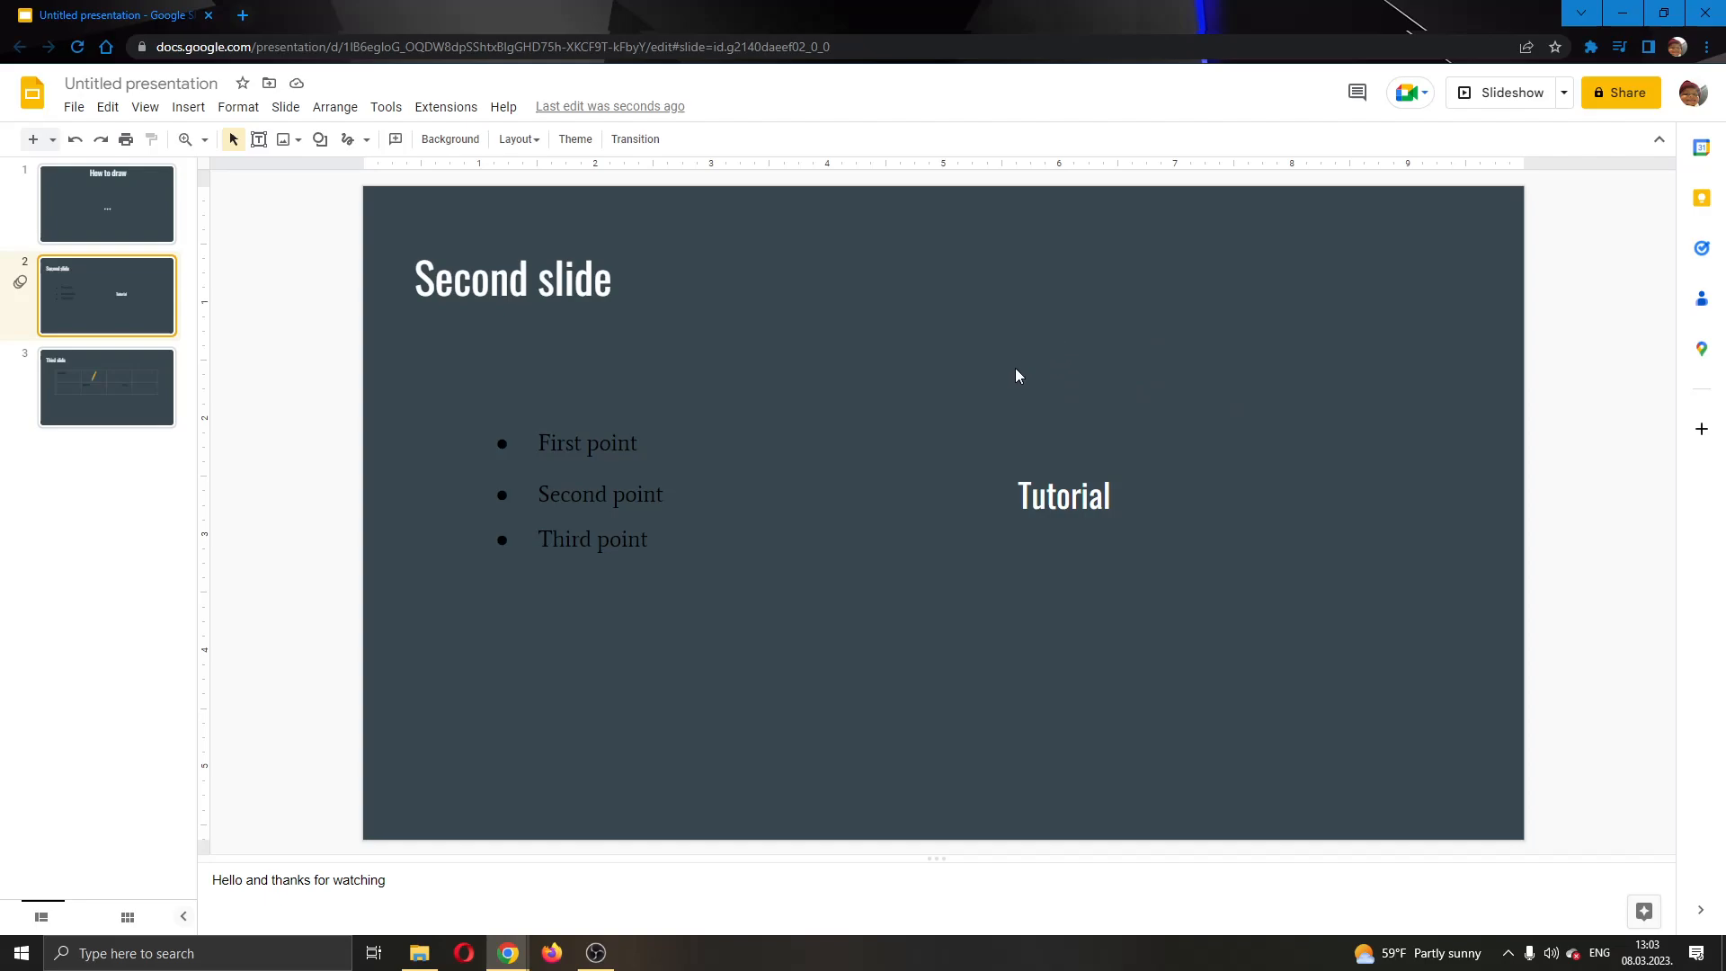
mouse_move(1130, 311)
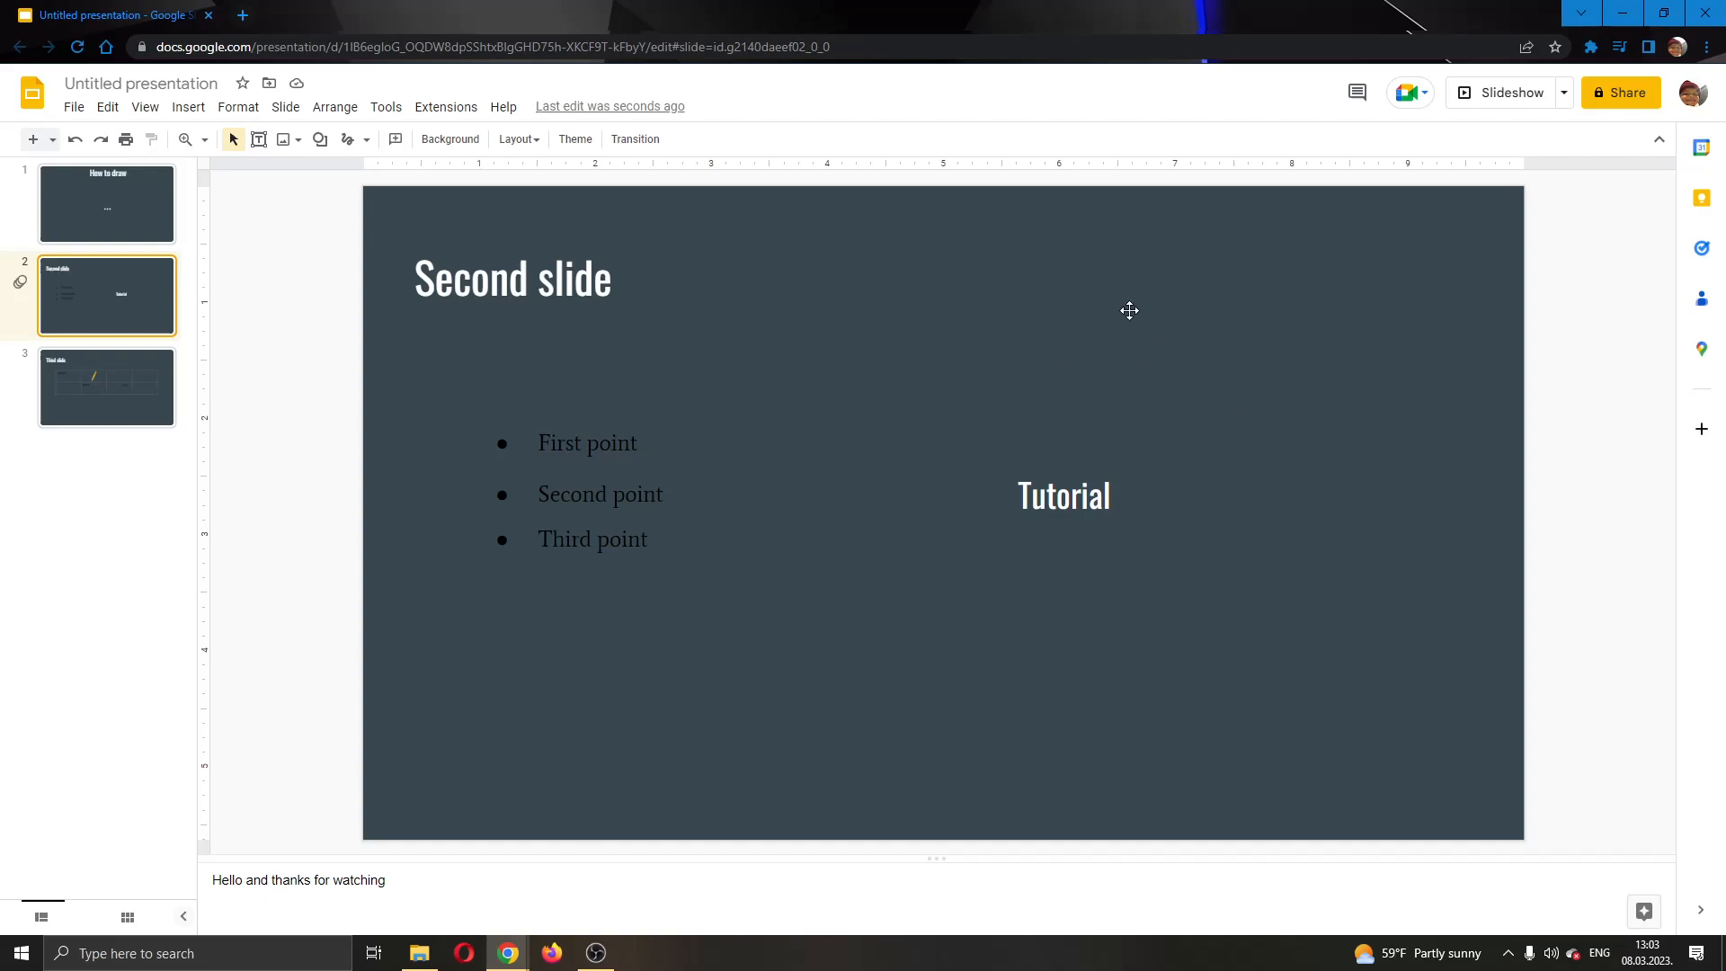
mouse_move(732, 295)
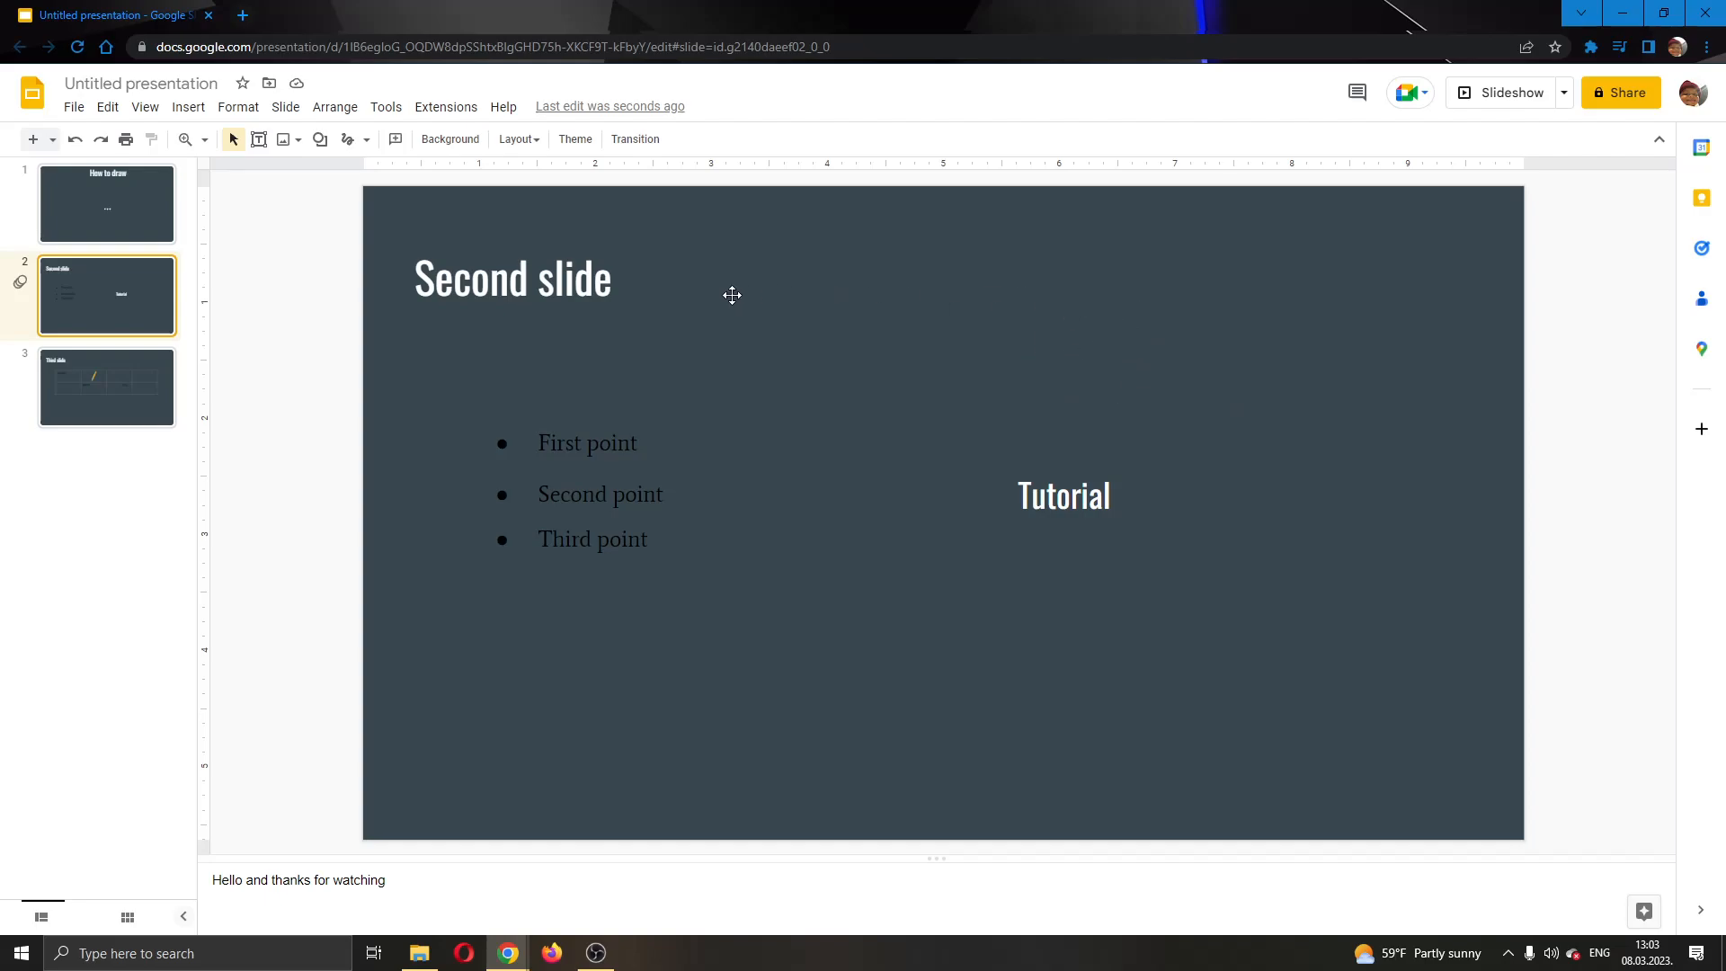
mouse_move(185, 139)
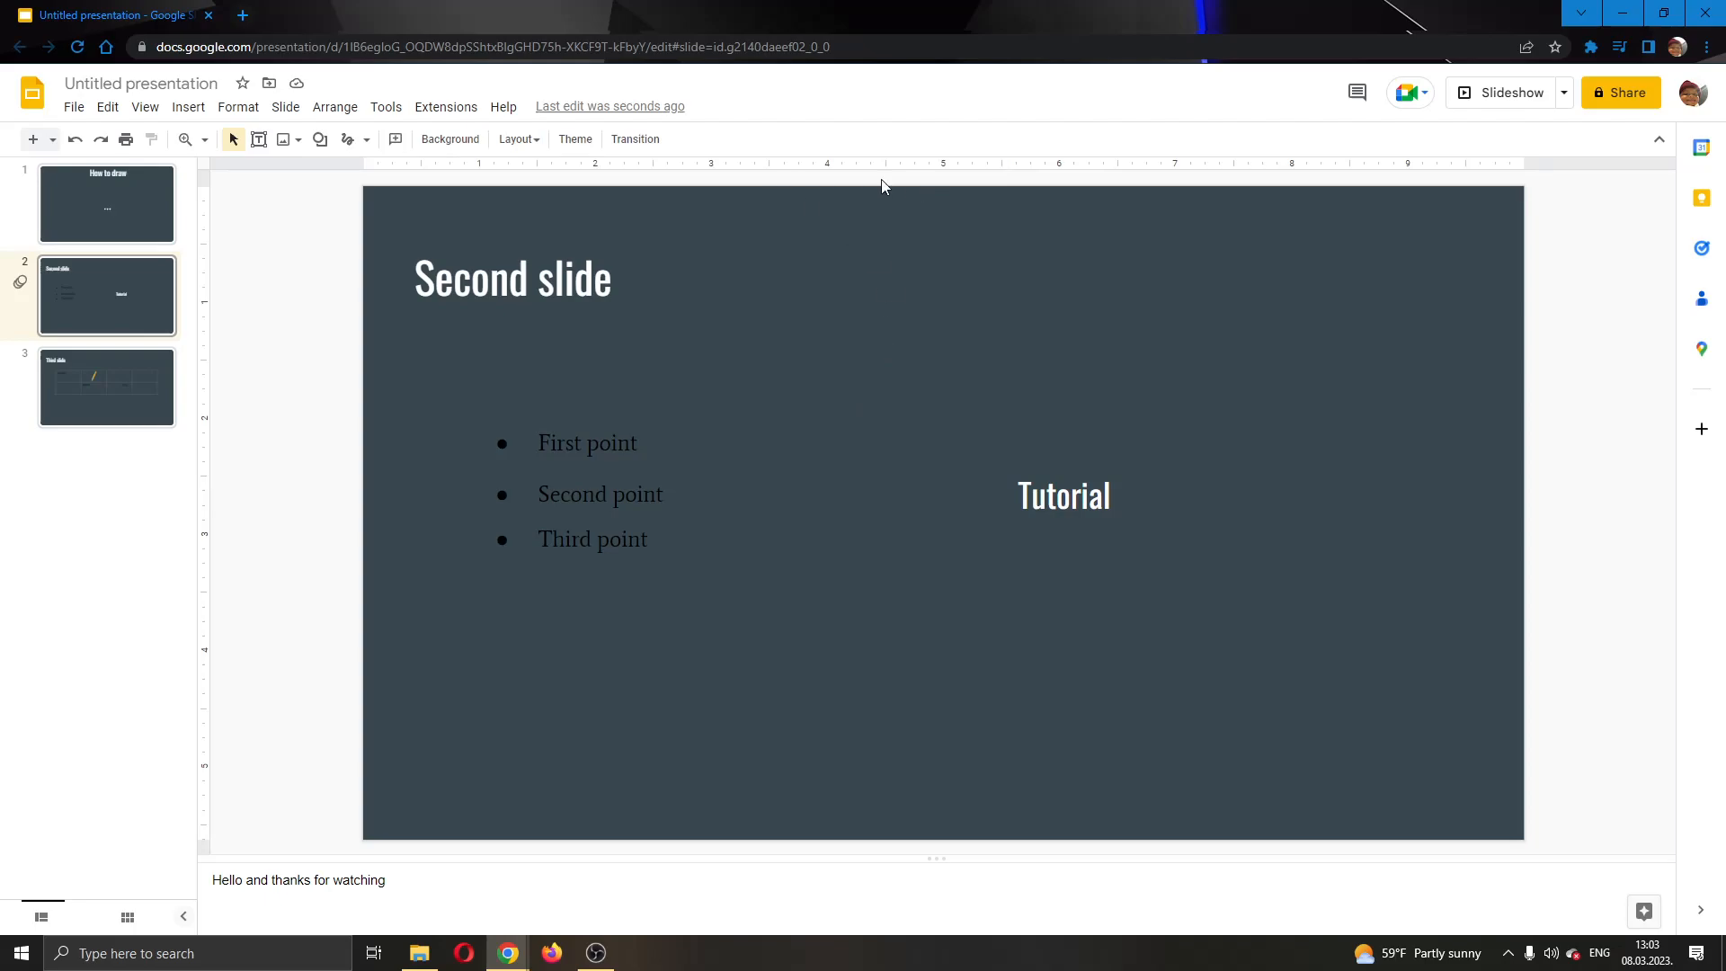
mouse_move(640, 408)
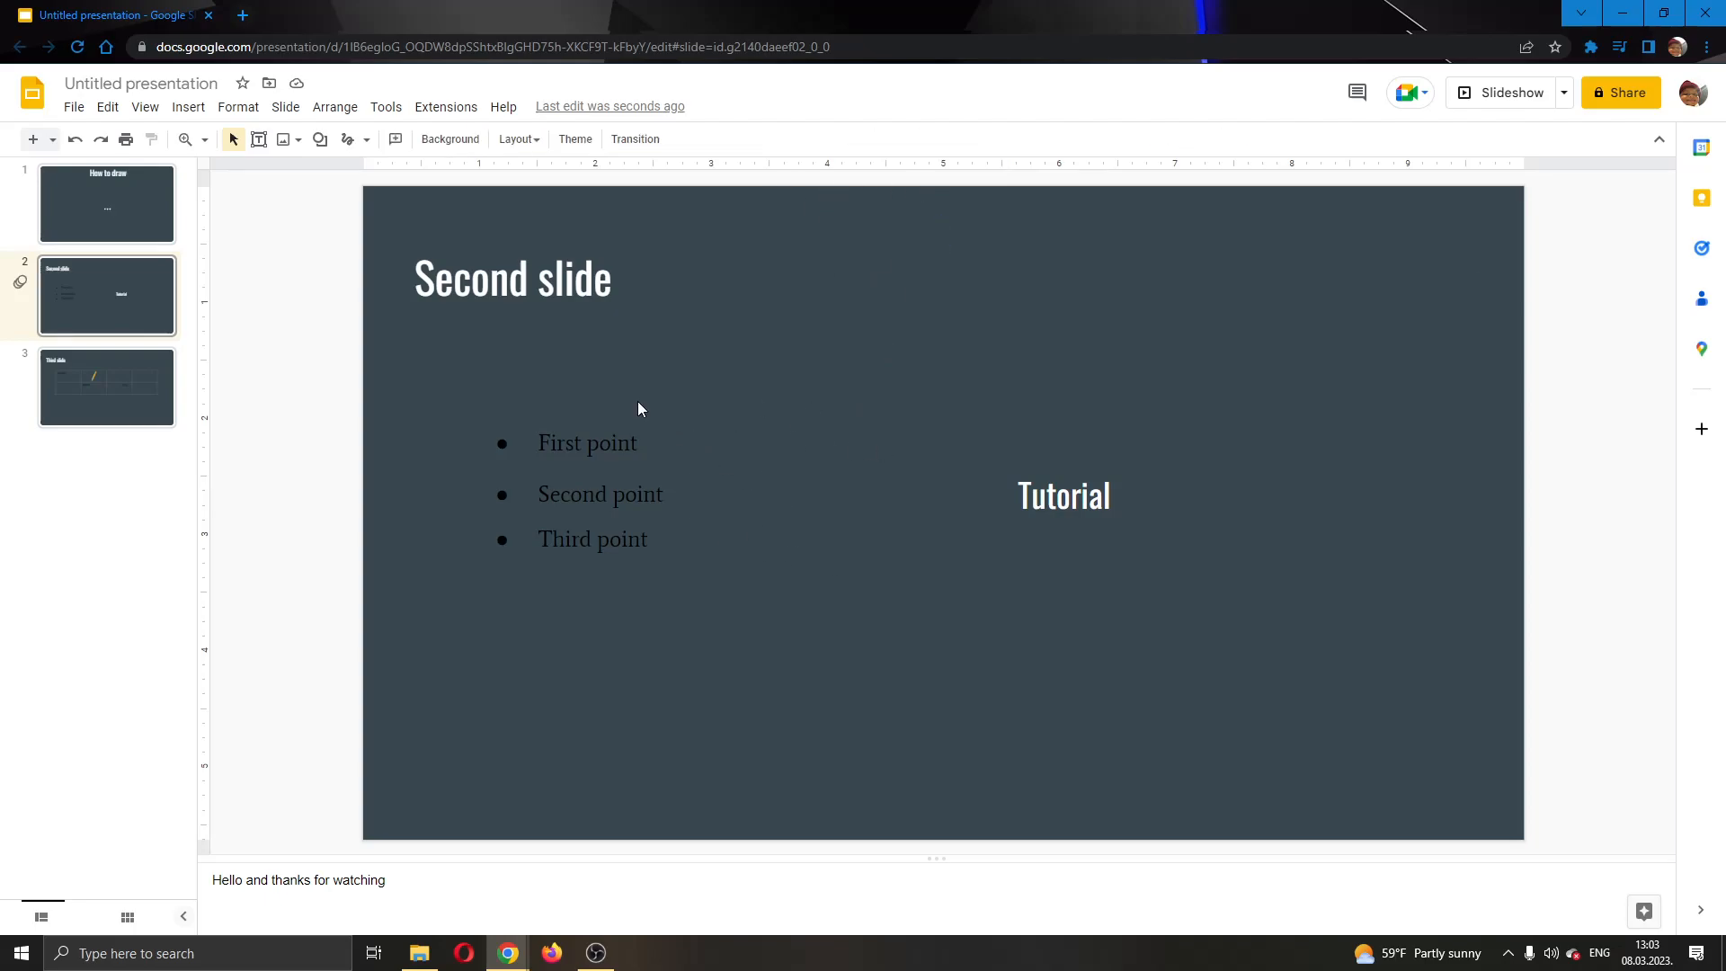
mouse_move(347, 140)
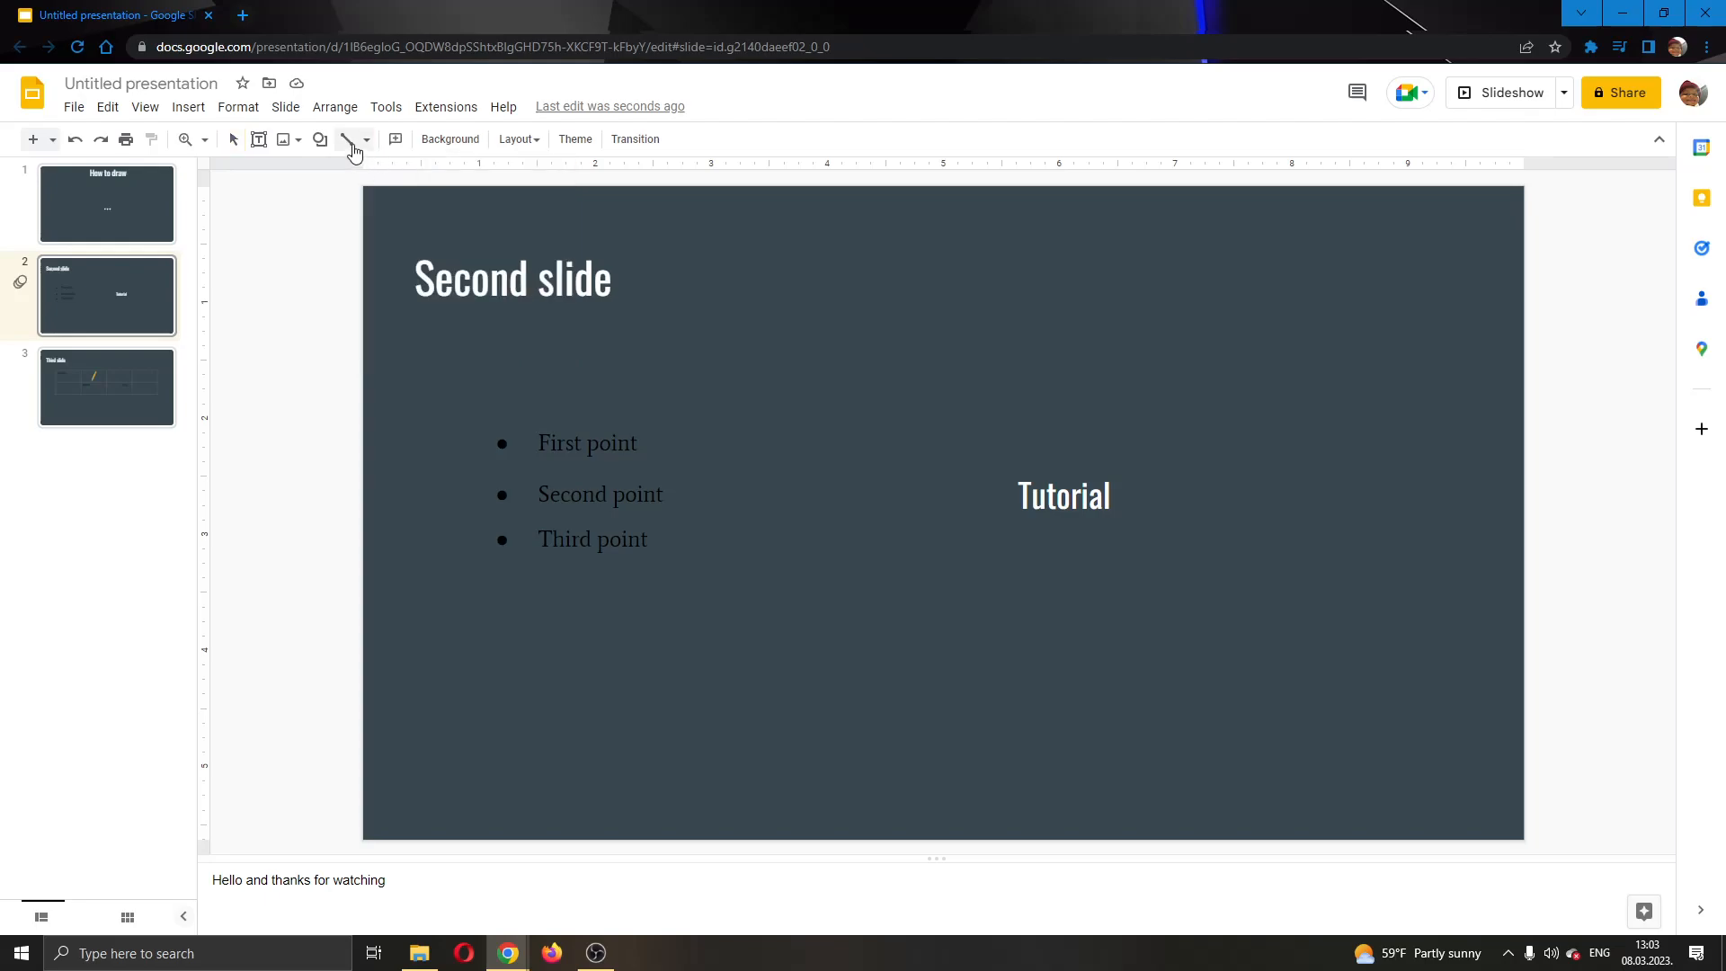
mouse_move(351, 141)
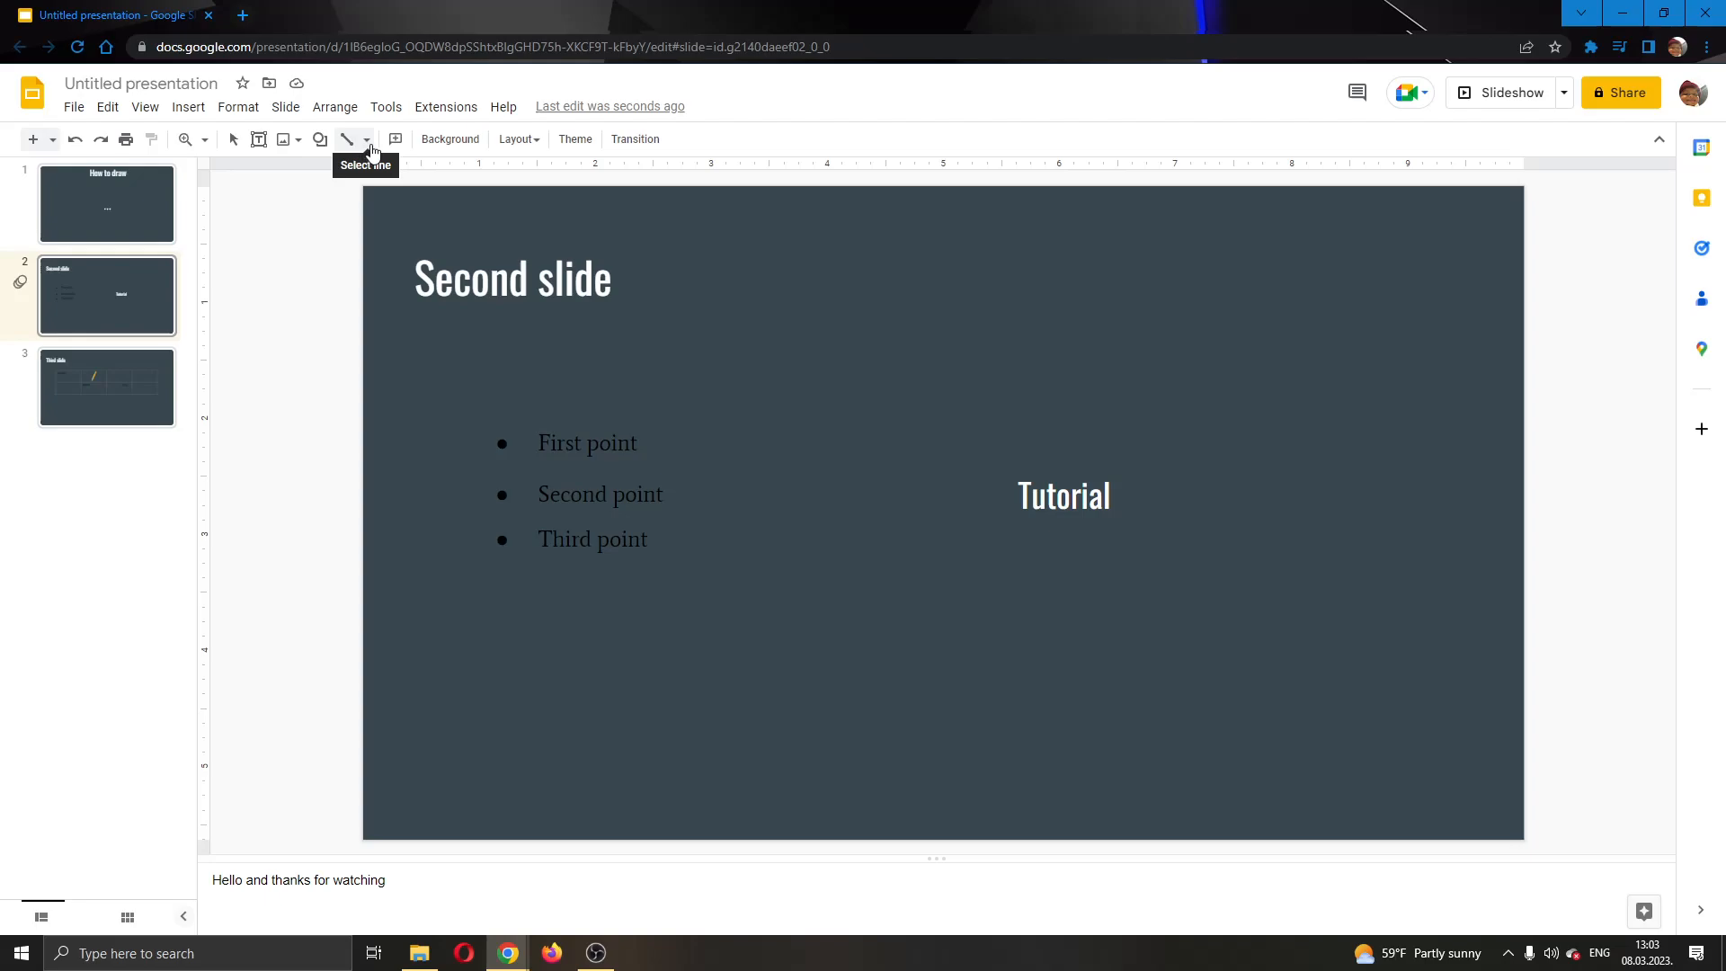
left_click(365, 140)
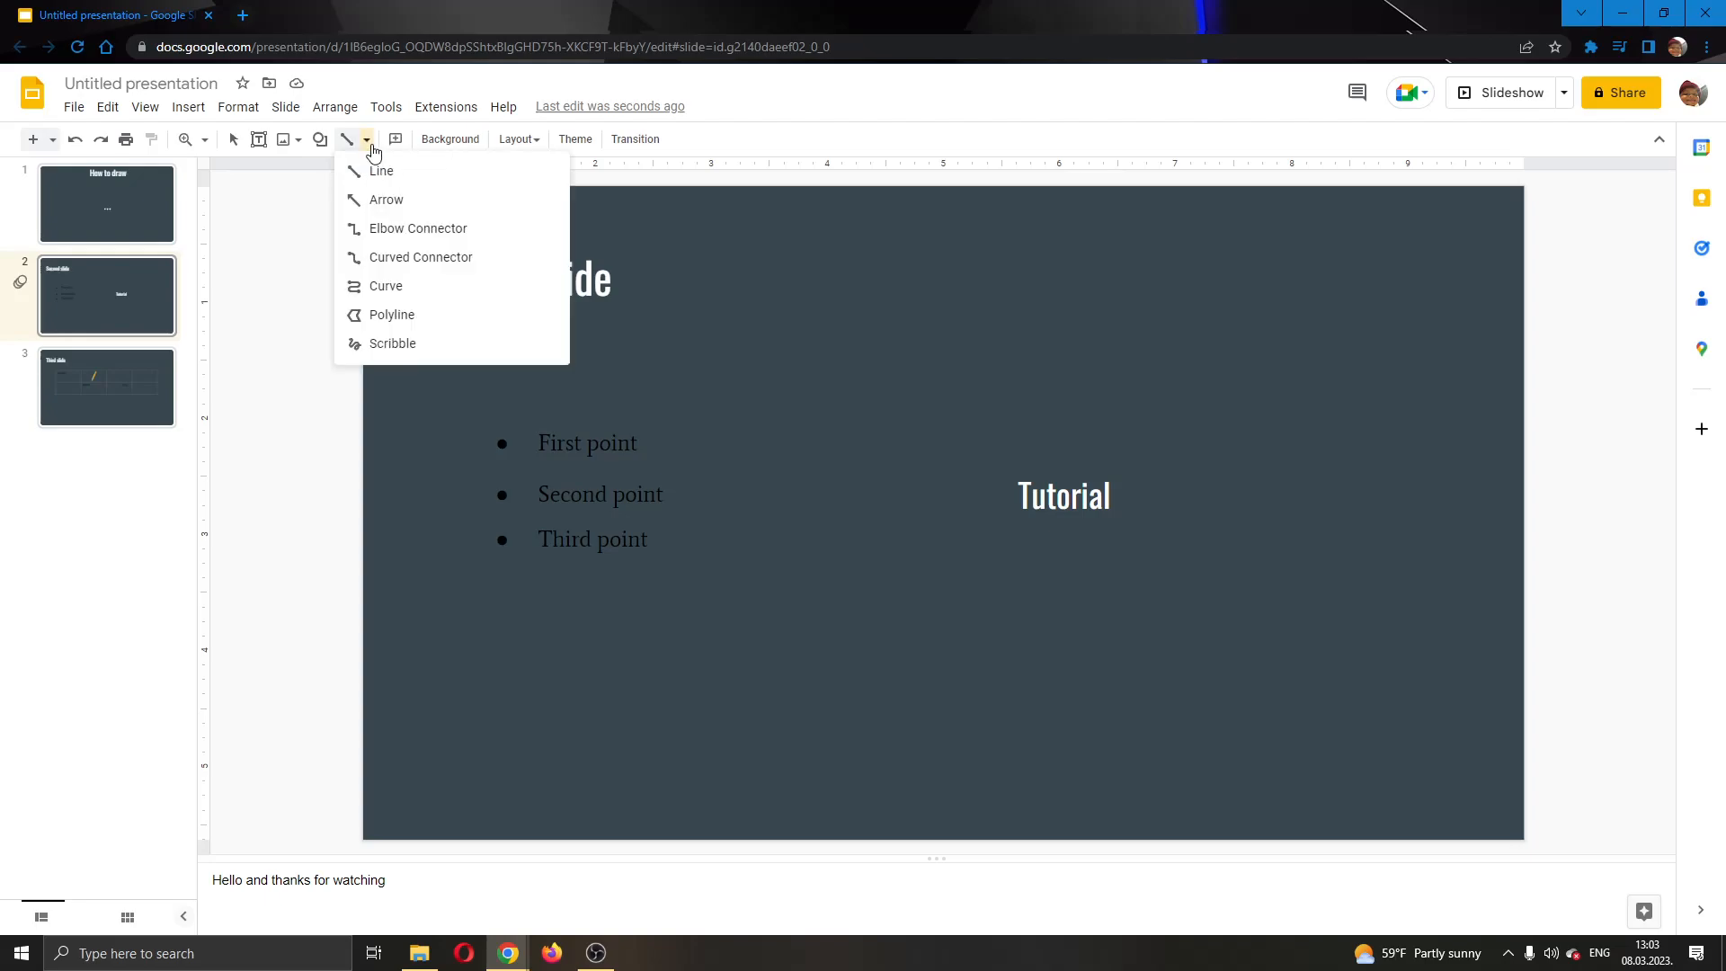
mouse_move(441, 343)
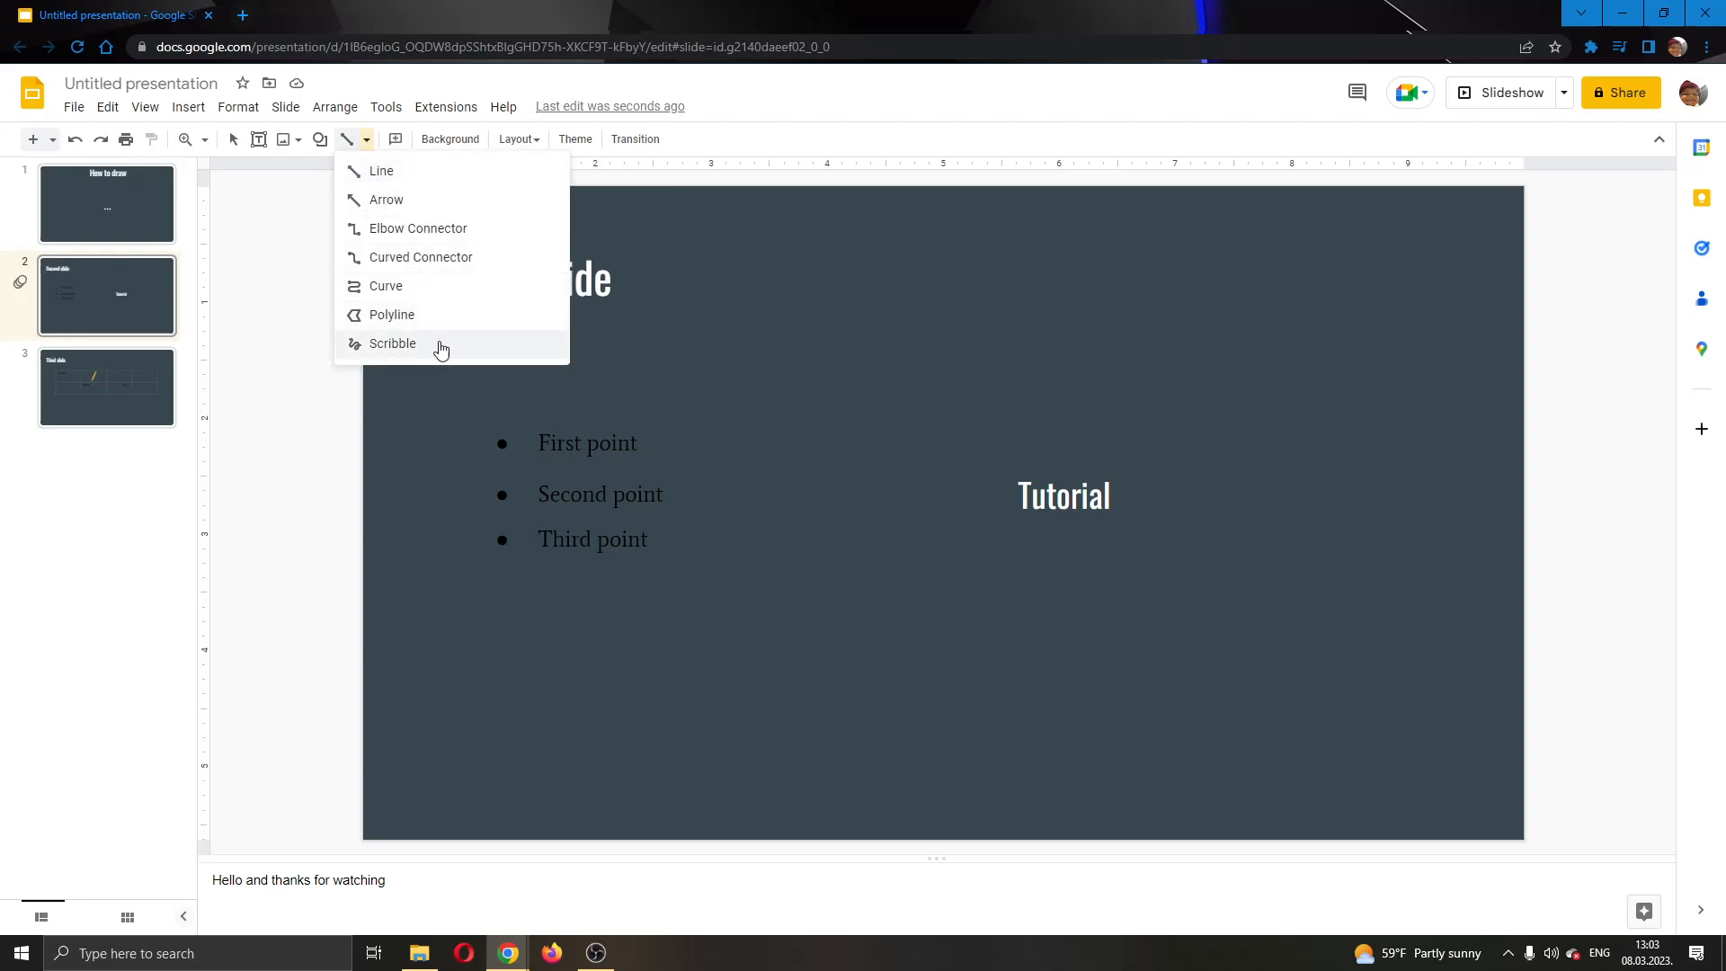
mouse_move(444, 351)
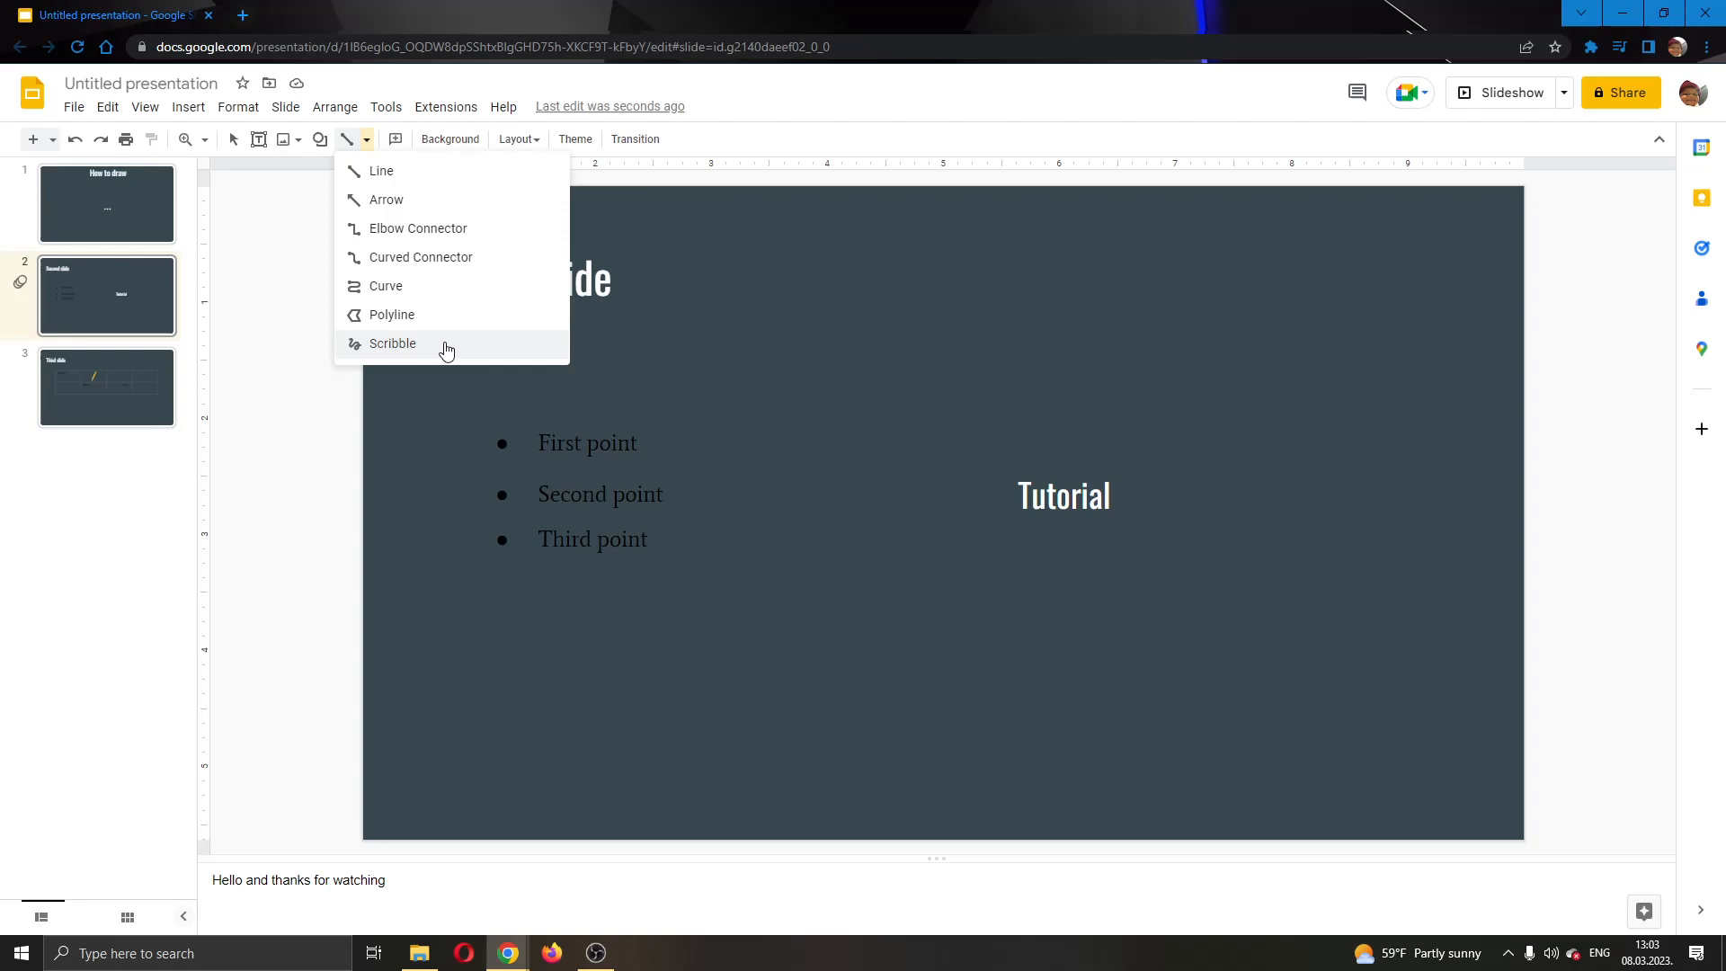
left_click(392, 344)
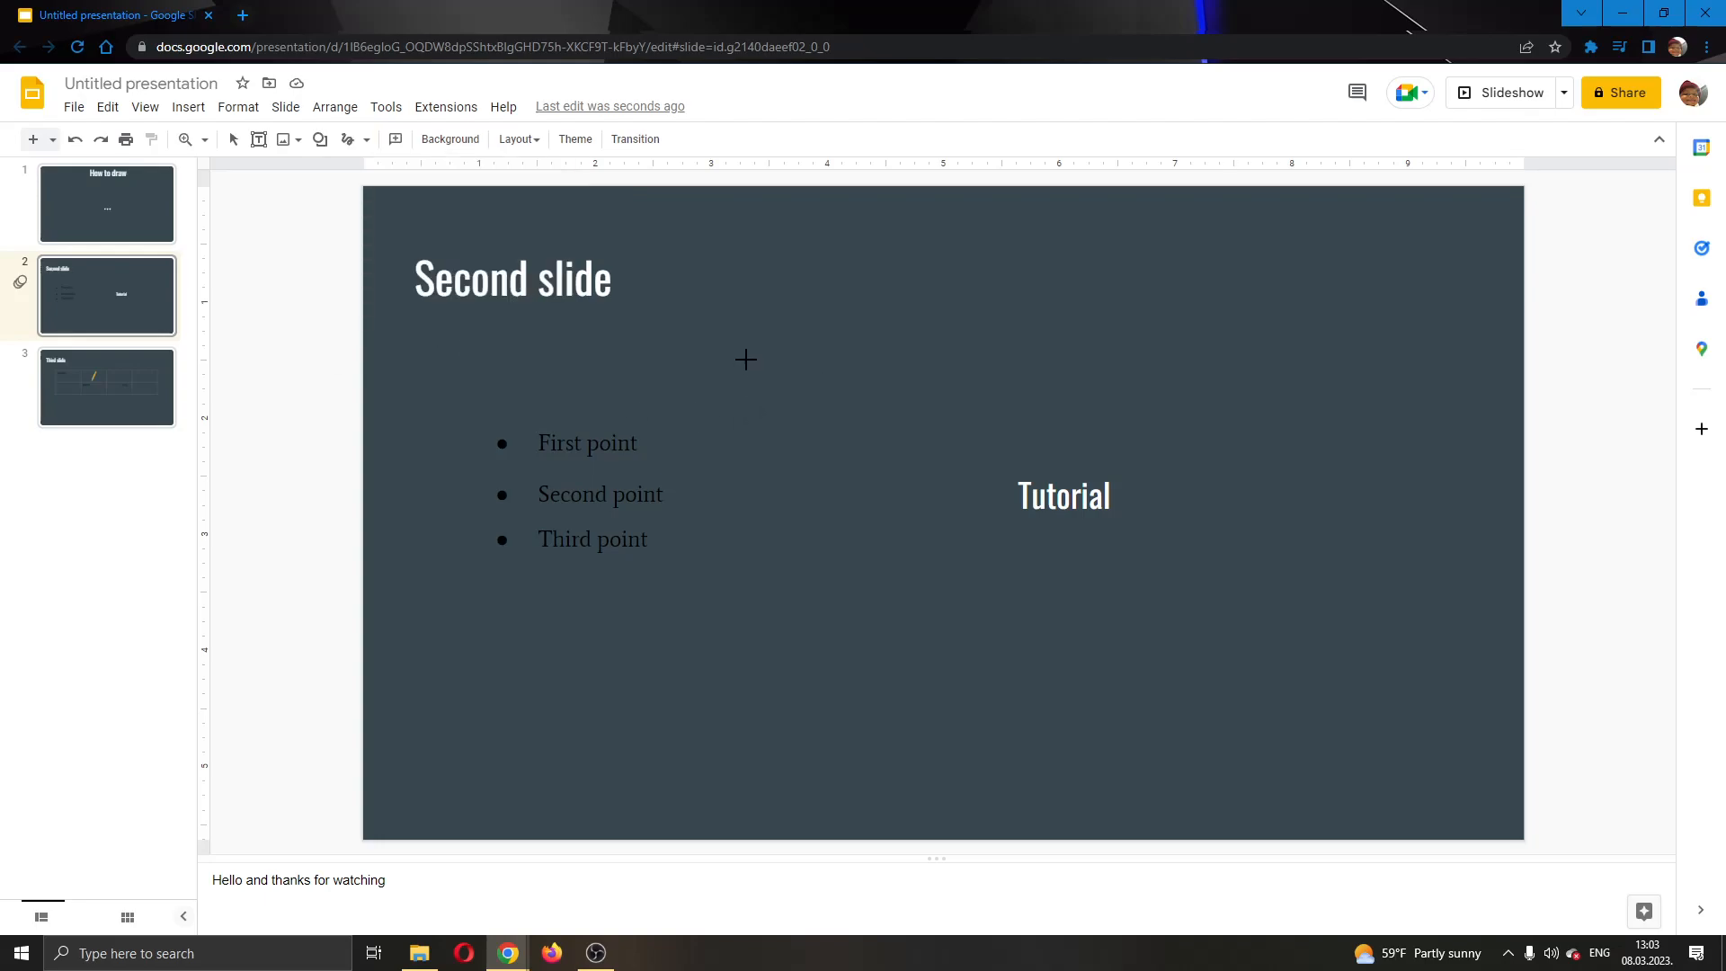
mouse_move(949, 312)
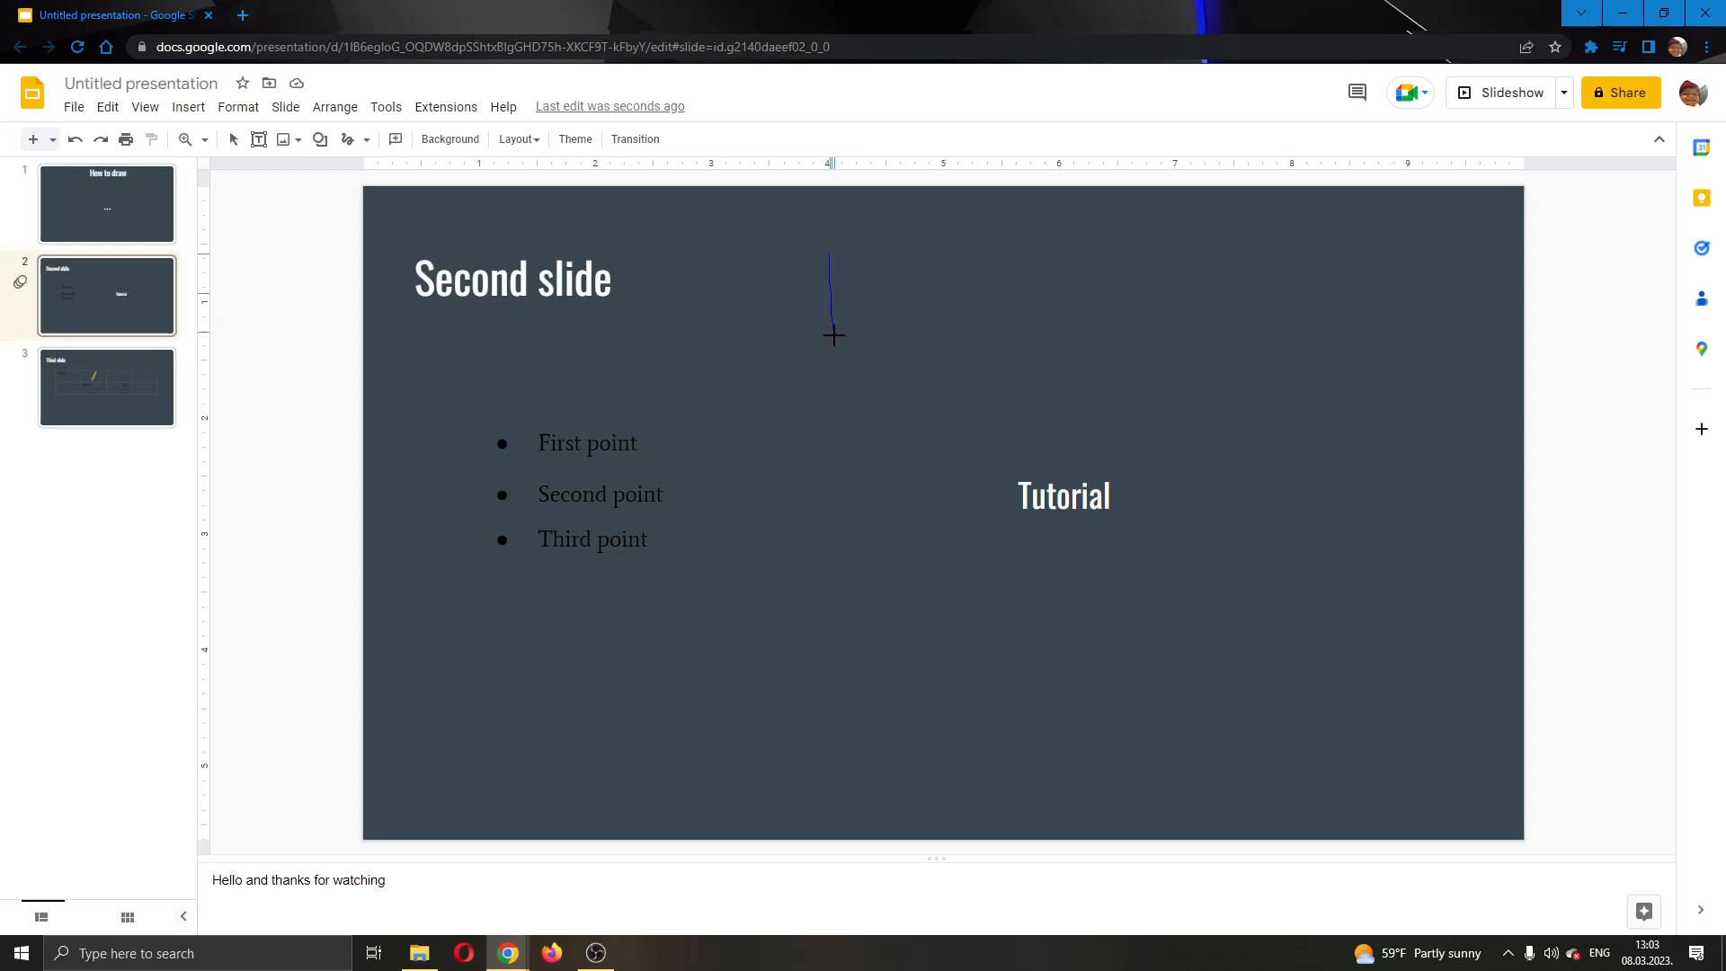
Step: Draw a large looping scribble around Tutorial and hand-draw the letters 'TUT' across the top
left_click(512, 277)
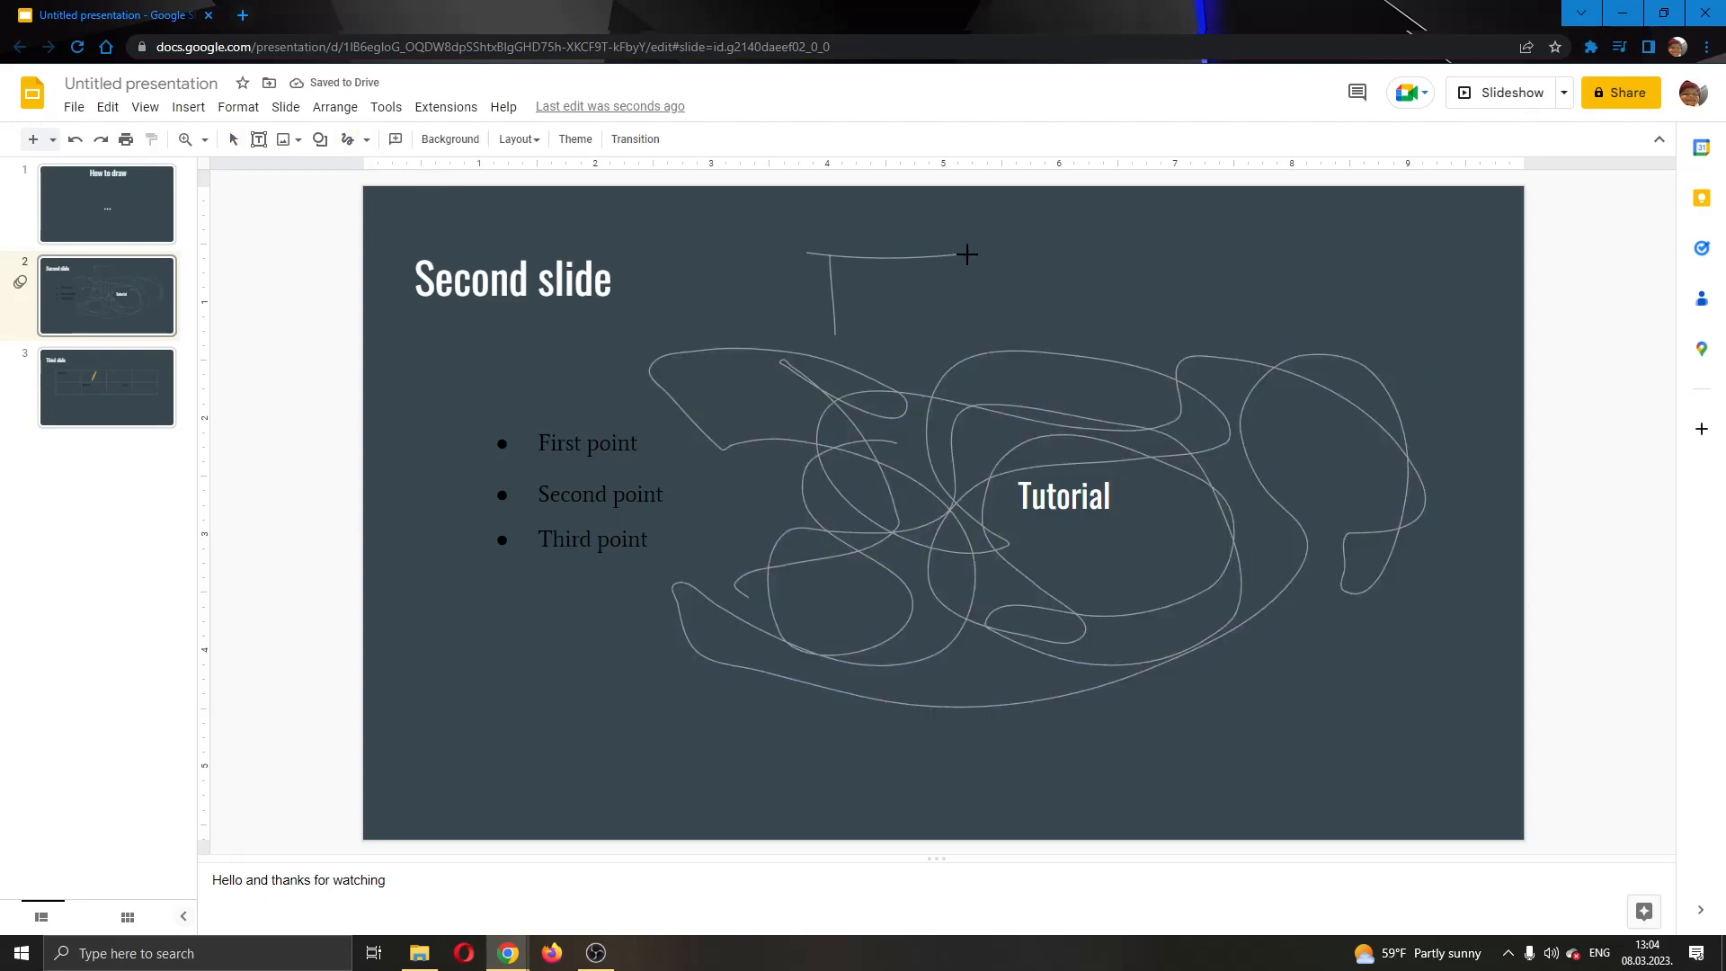
left_click(588, 442)
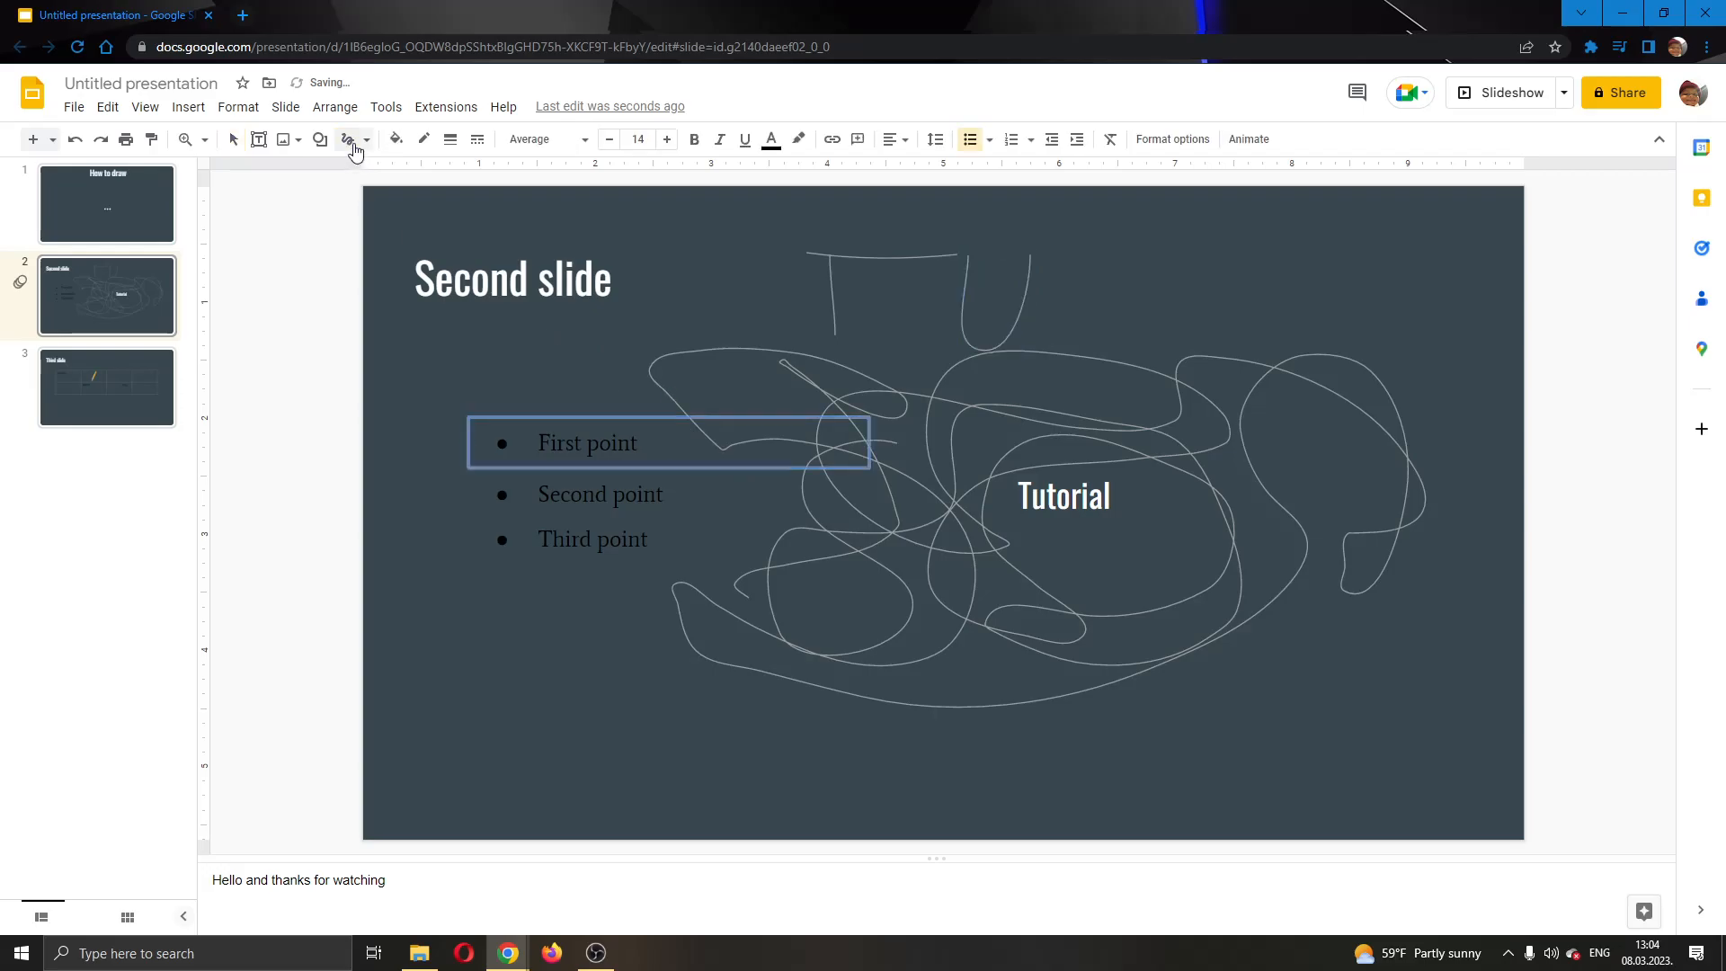
left_click(935, 716)
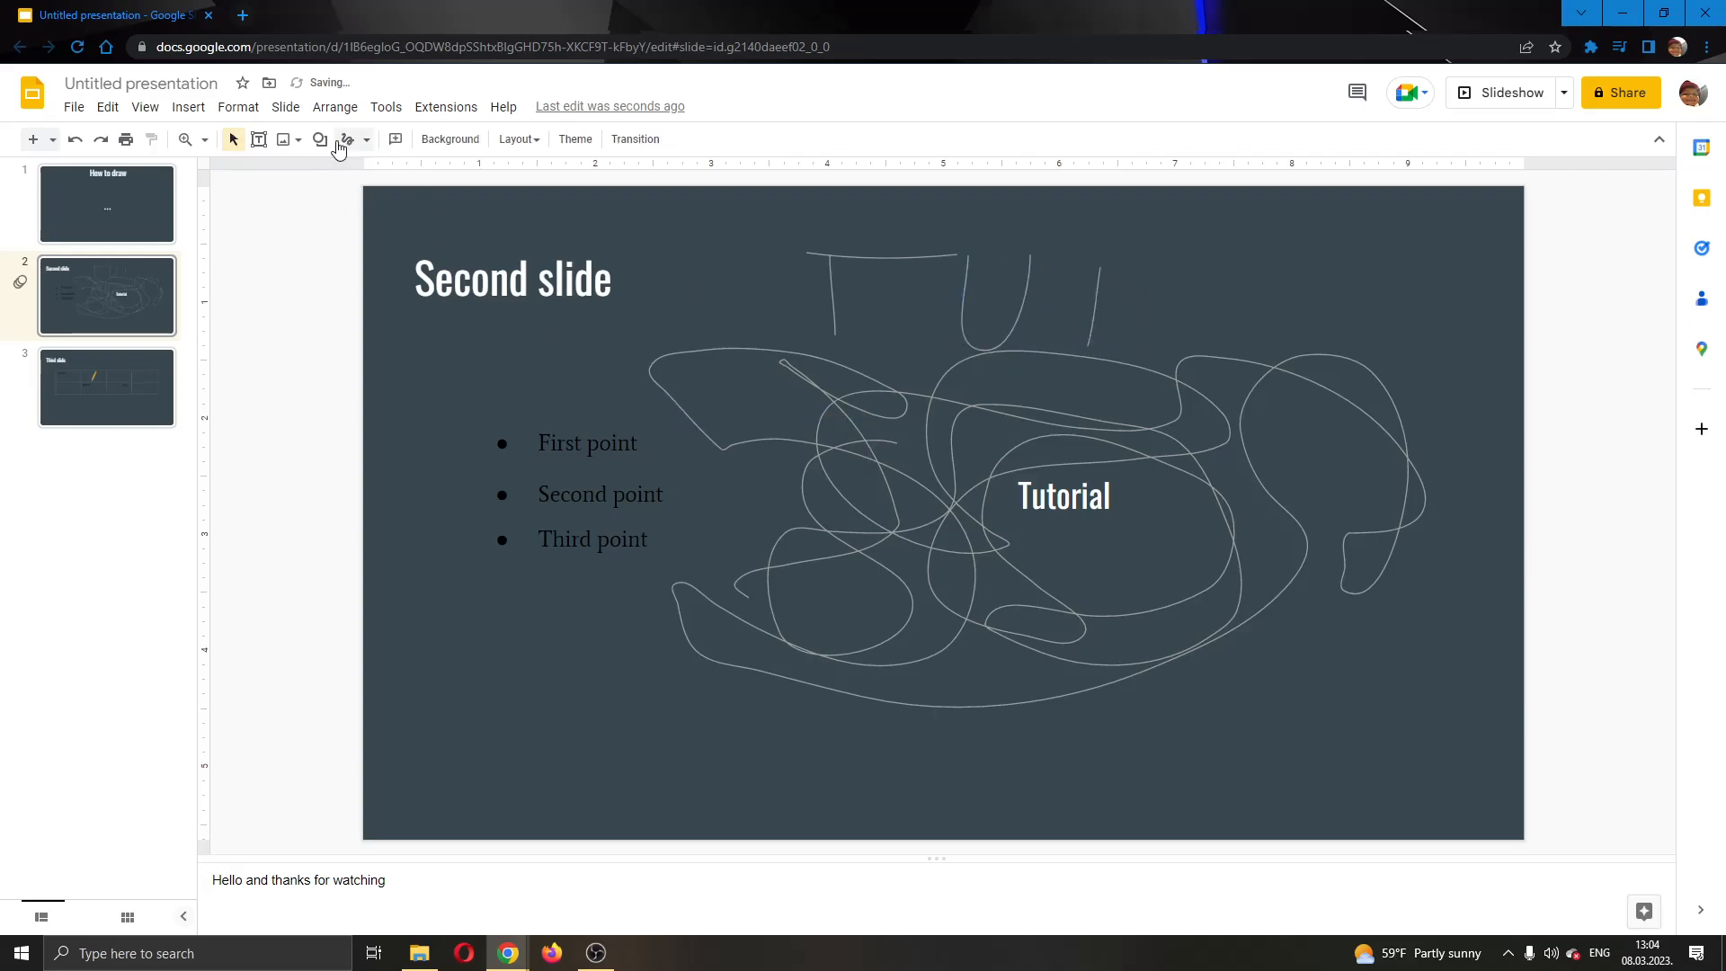
left_click(1047, 497)
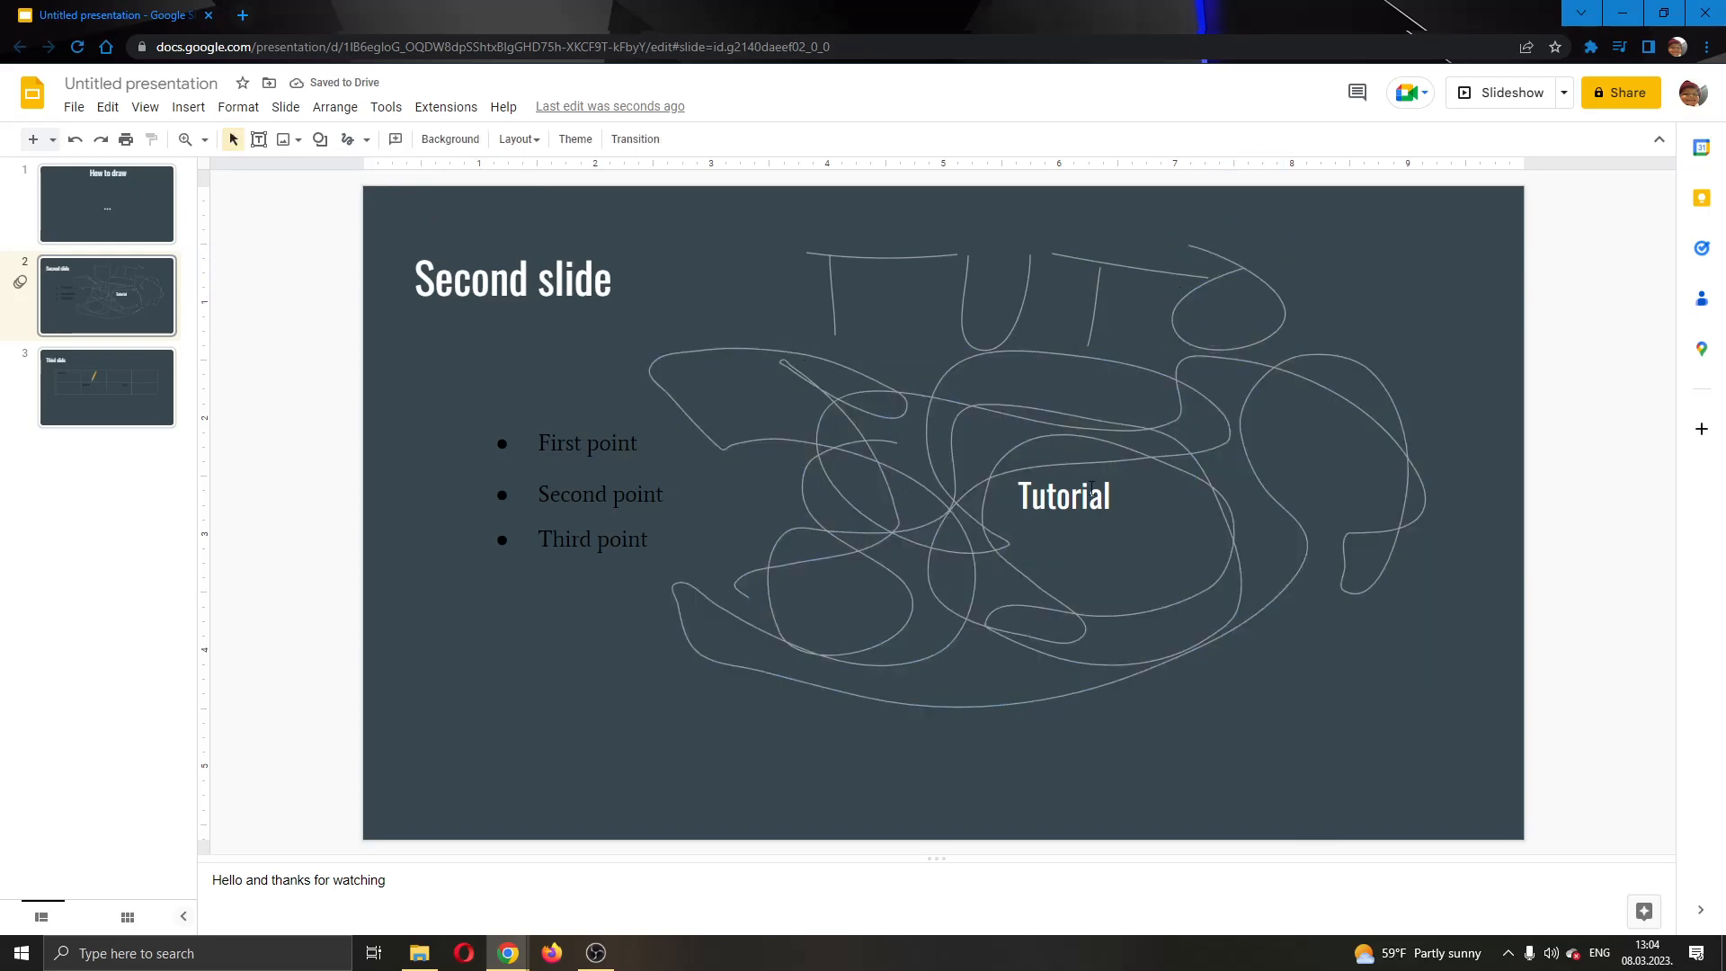
mouse_move(1105, 680)
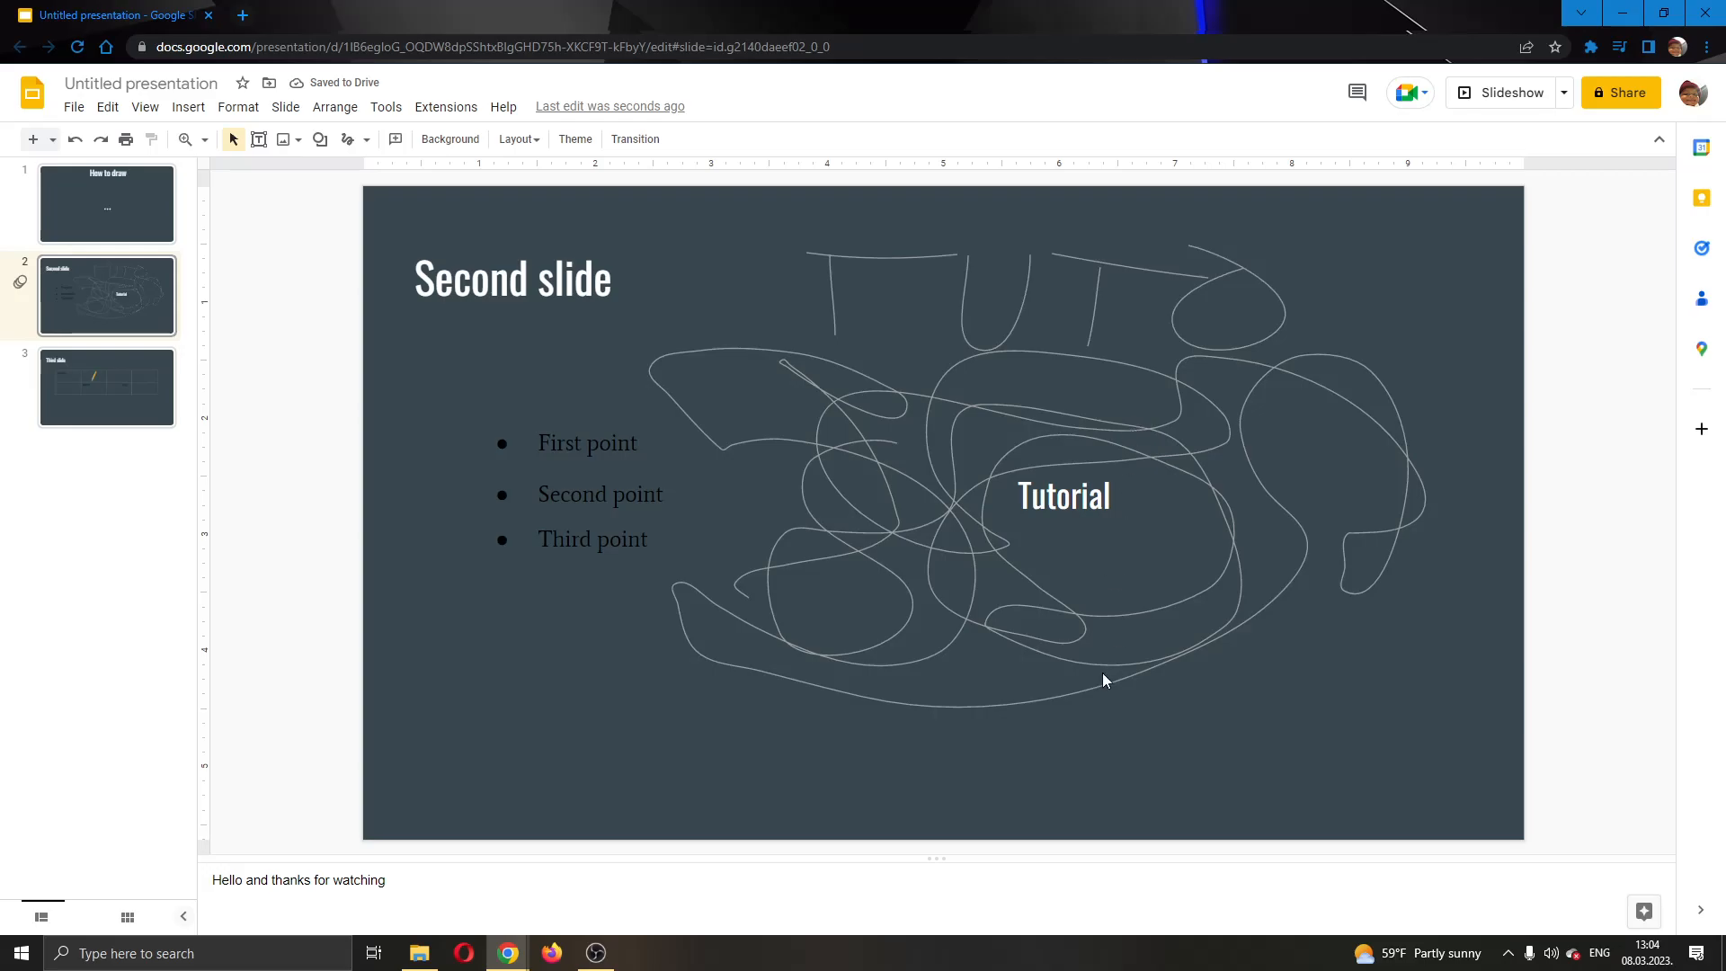